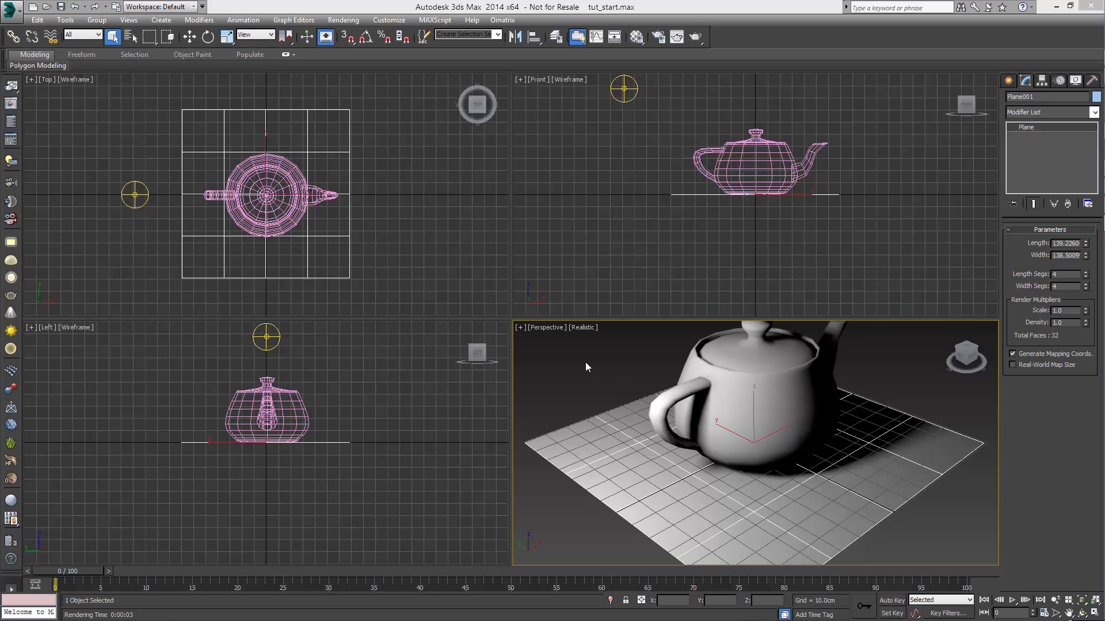
mouse_move(585, 366)
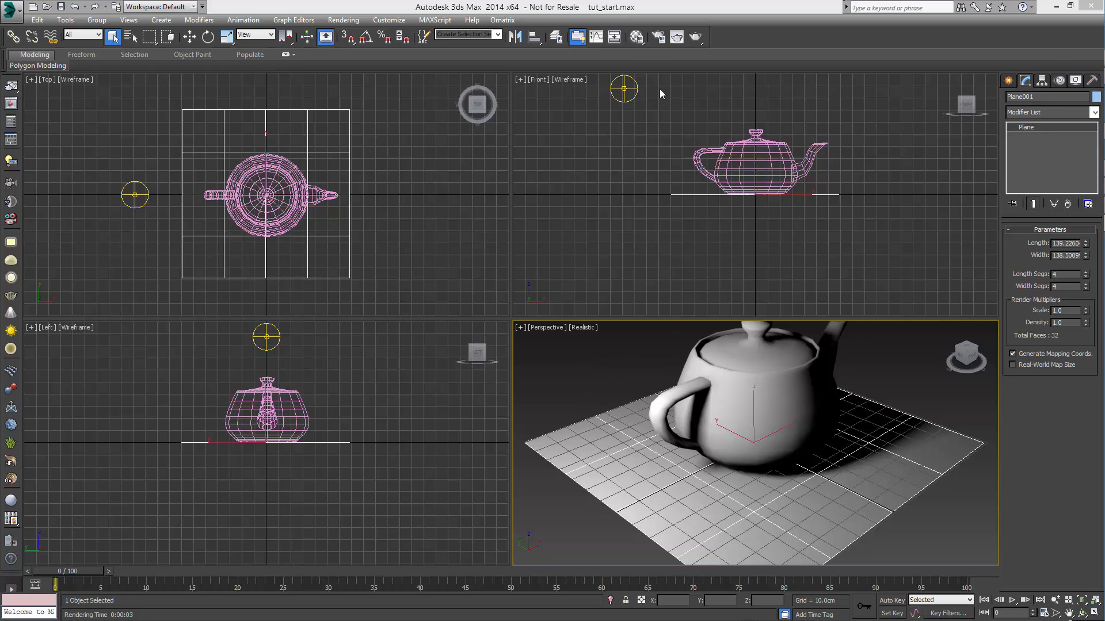
mouse_move(654, 62)
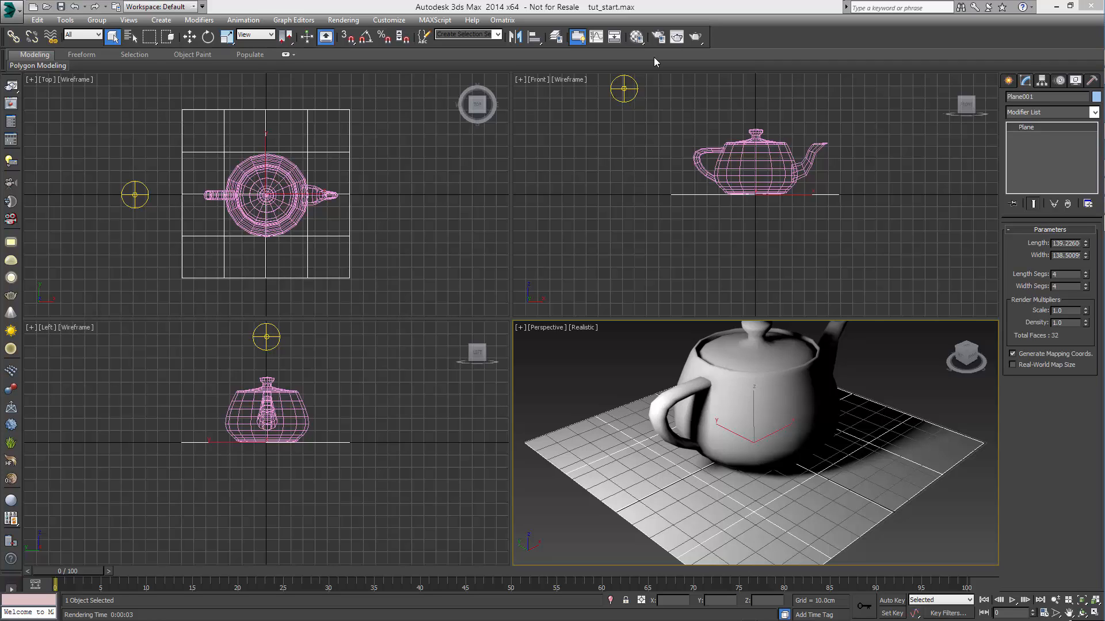
mouse_move(657, 38)
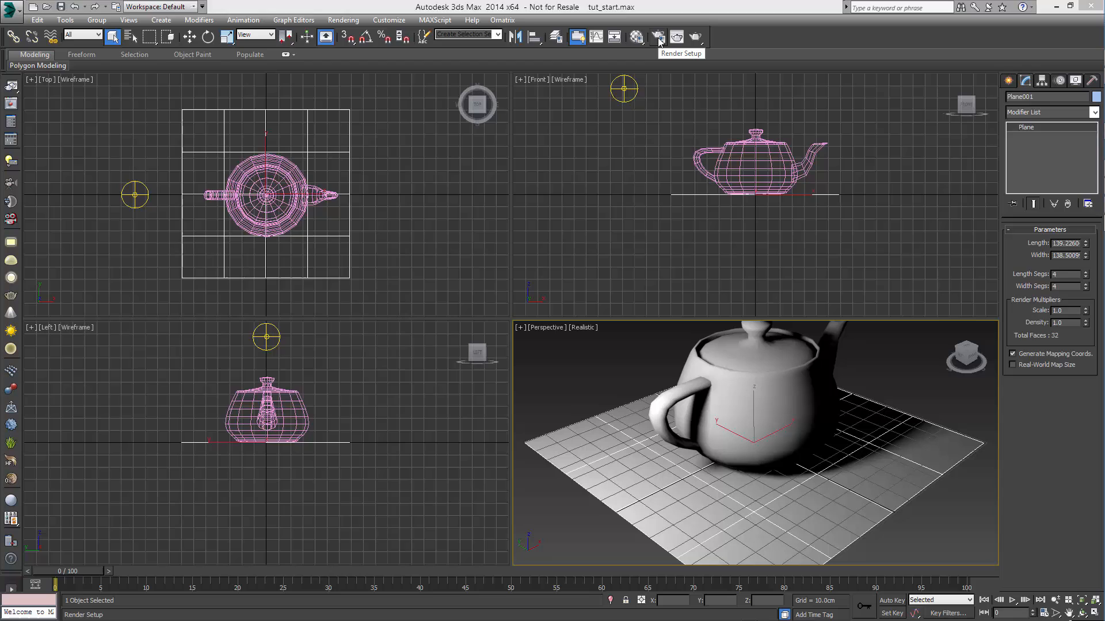
- Assign V-Ray Adv 3.20.03 as the production renderer in Render Setup and show its V-Ray settings
click(657, 37)
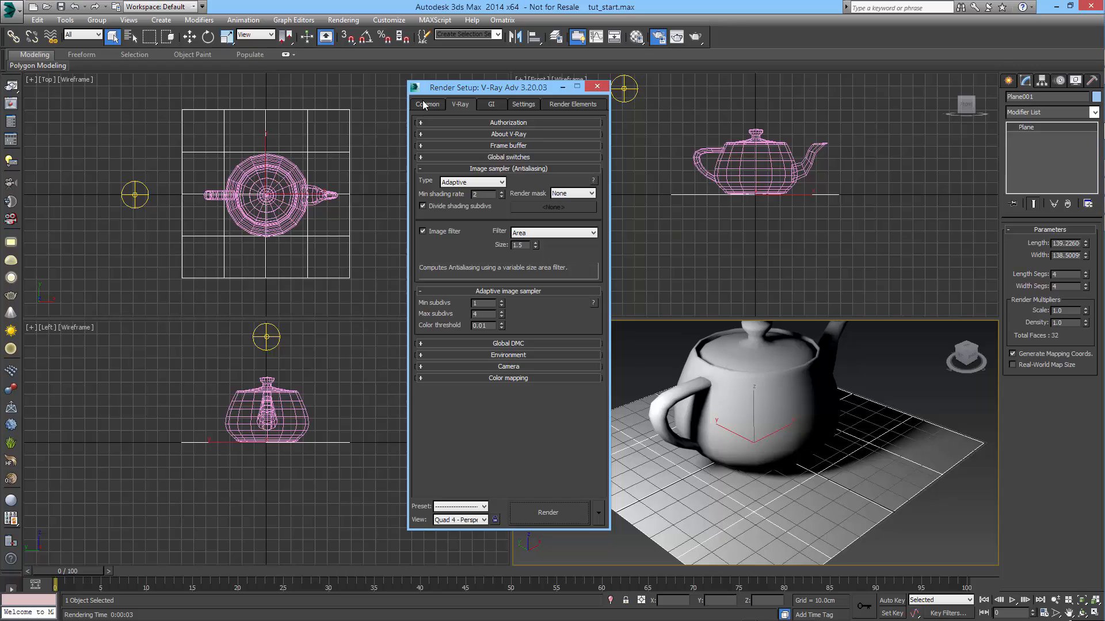
click(427, 104)
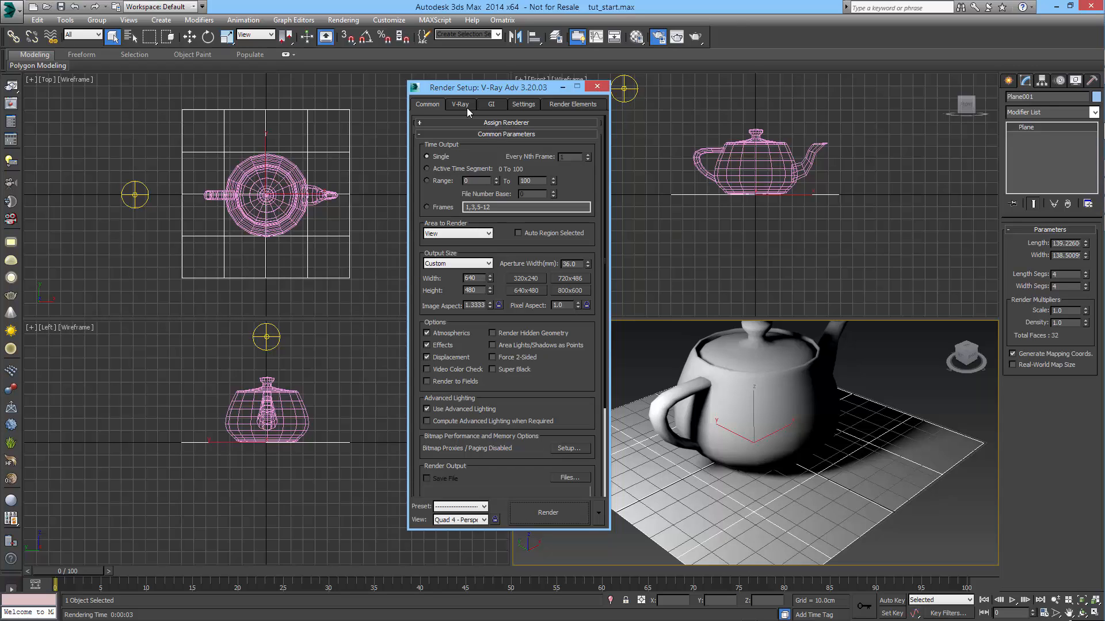
mouse_move(479, 123)
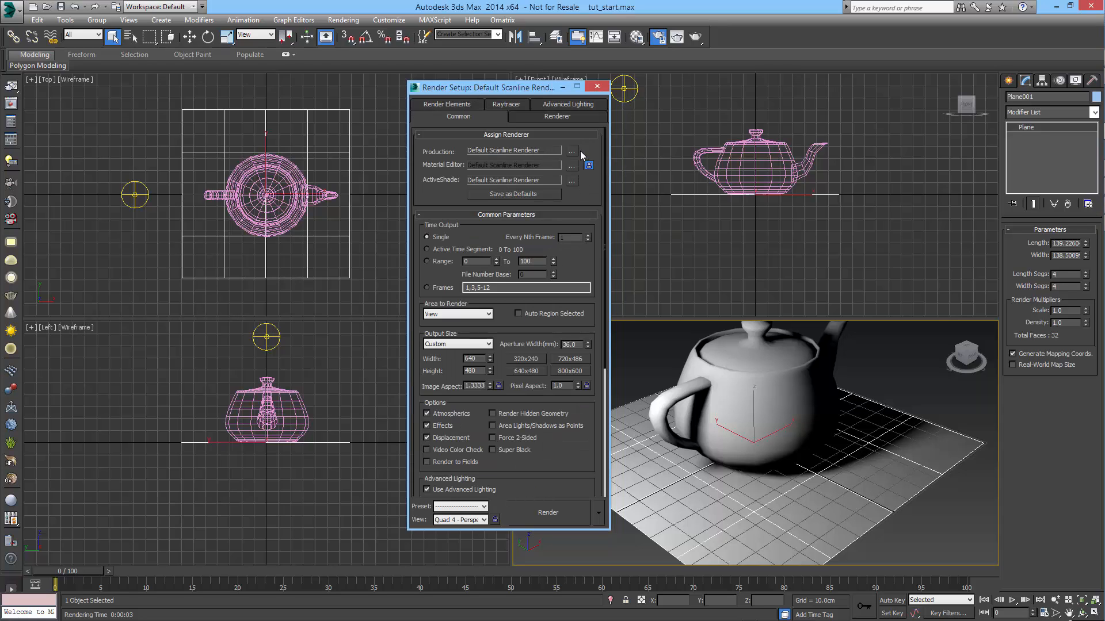
click(572, 151)
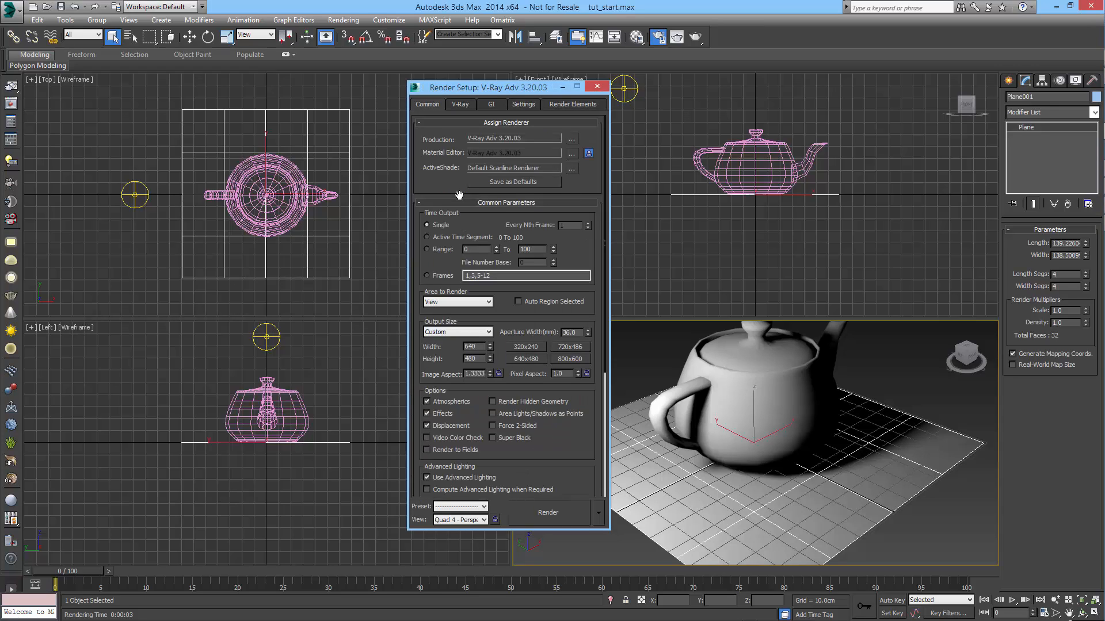
click(459, 103)
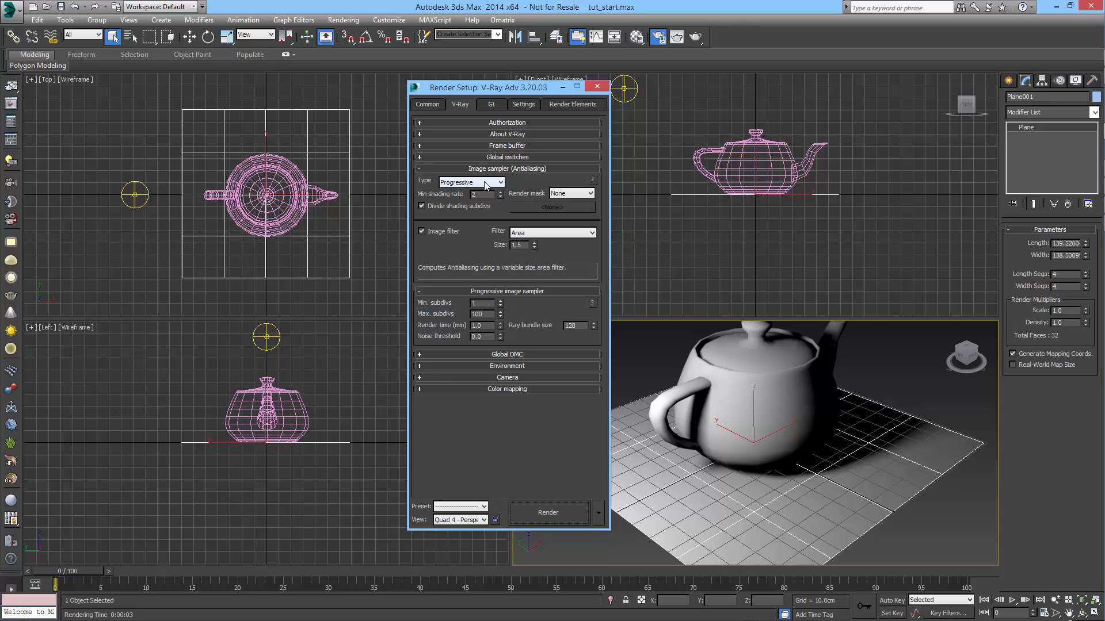
- Switch the image sampler type to Adaptive, with max subdivs 24 and color threshold 0.005
click(501, 181)
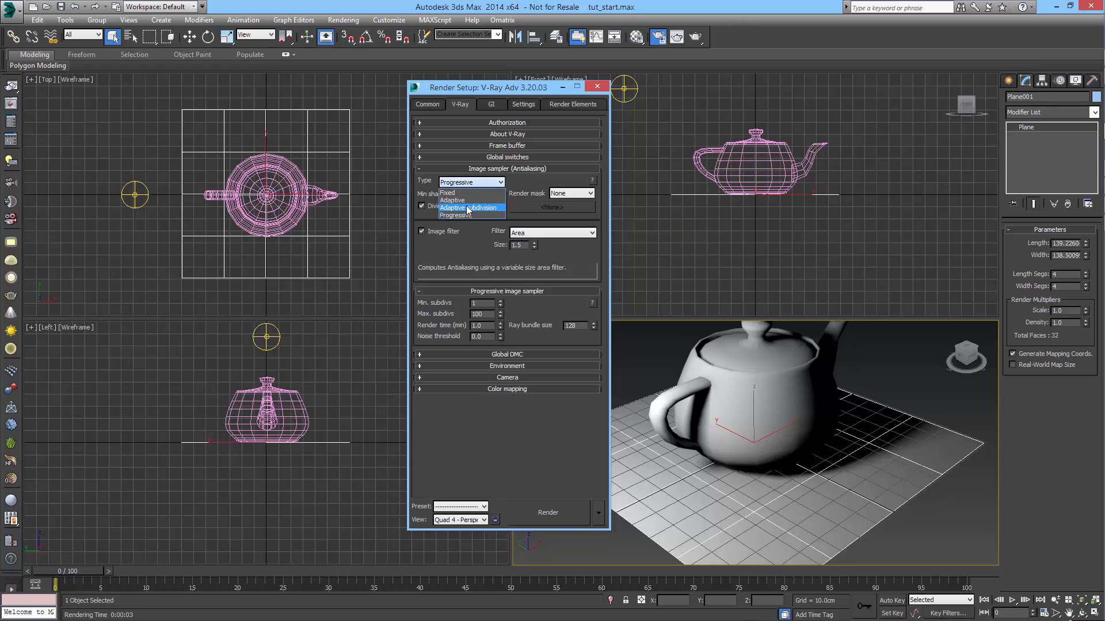
click(452, 199)
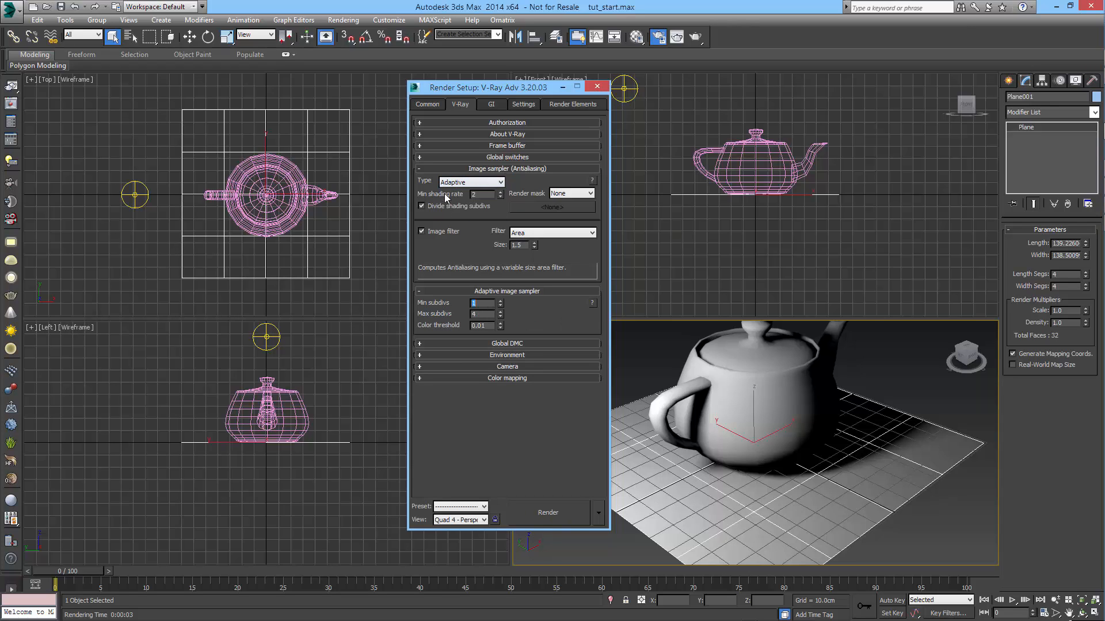
mouse_move(465, 256)
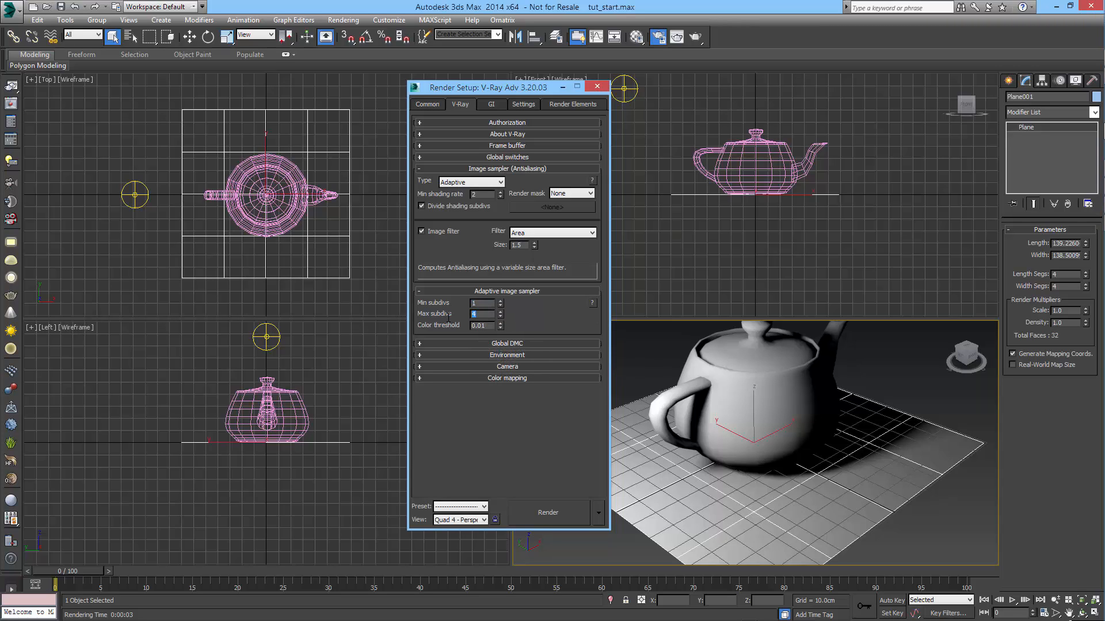
click(501, 311)
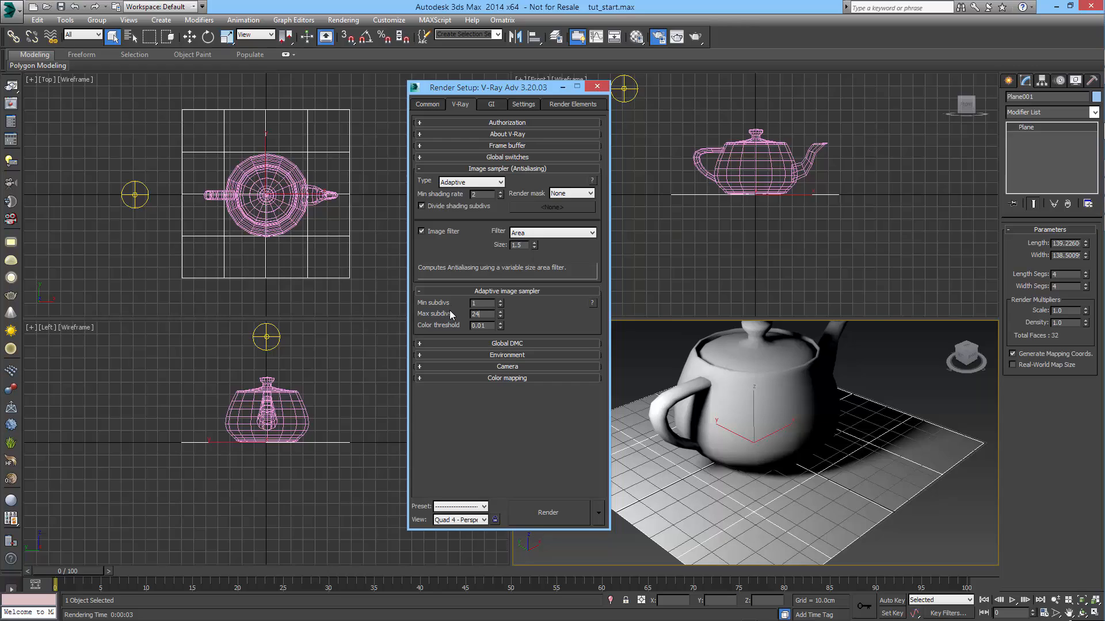
mouse_move(498, 339)
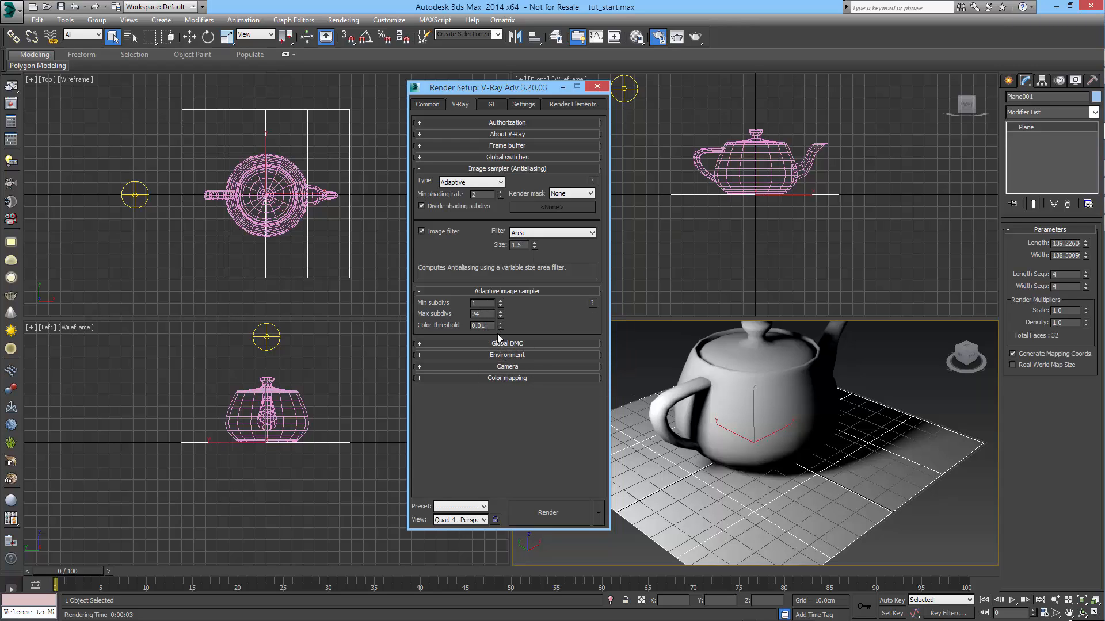
text(0.005)
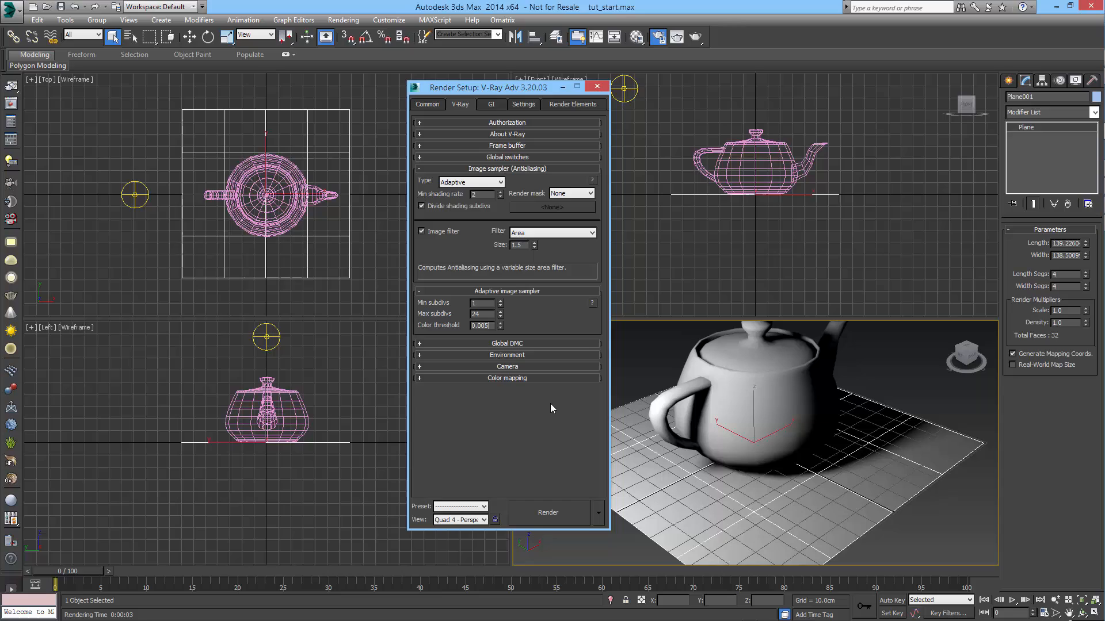
triple_click(480, 326)
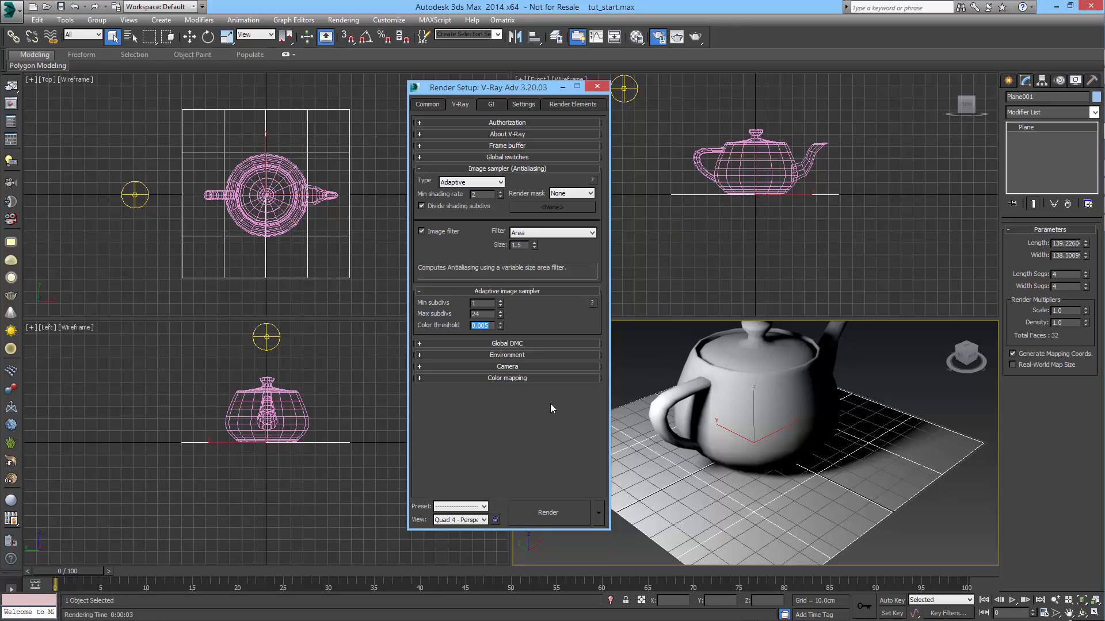
mouse_move(585, 275)
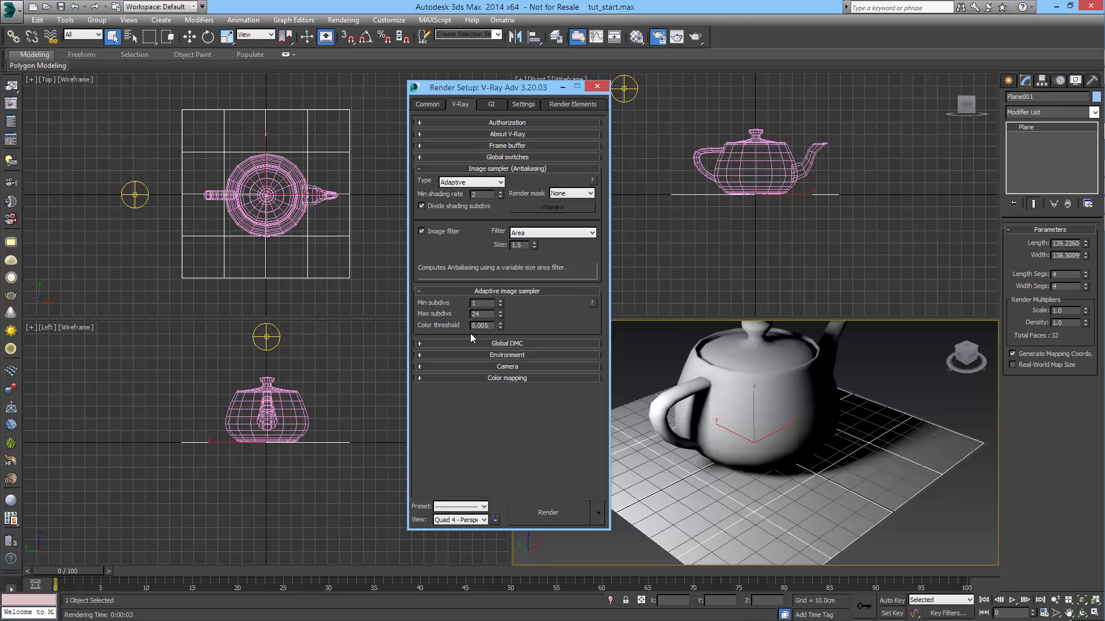
mouse_move(541, 331)
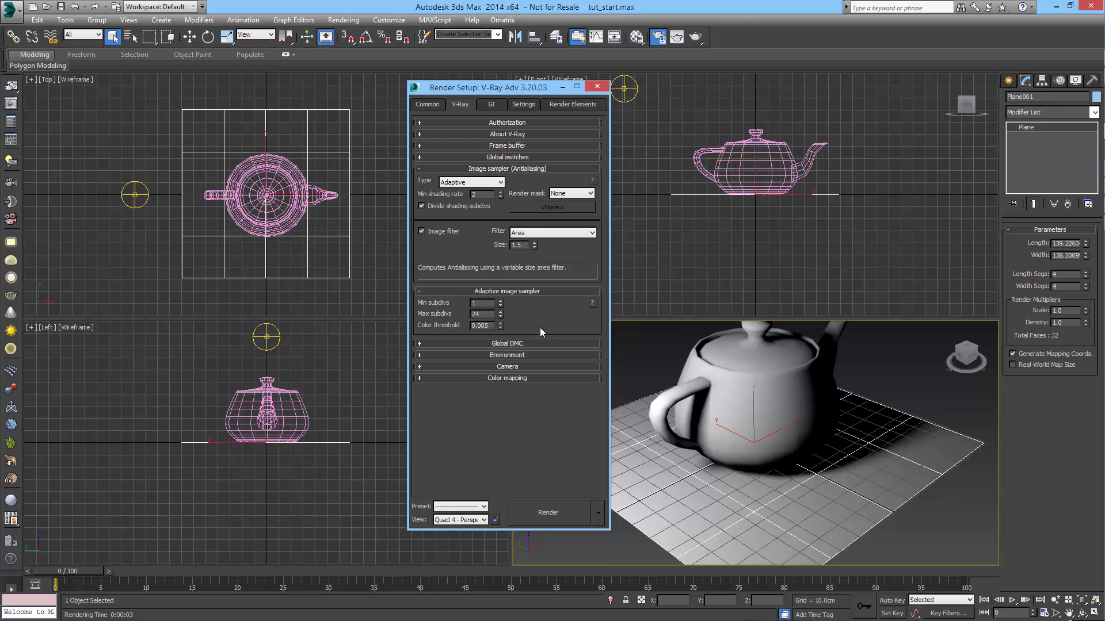
mouse_move(522, 337)
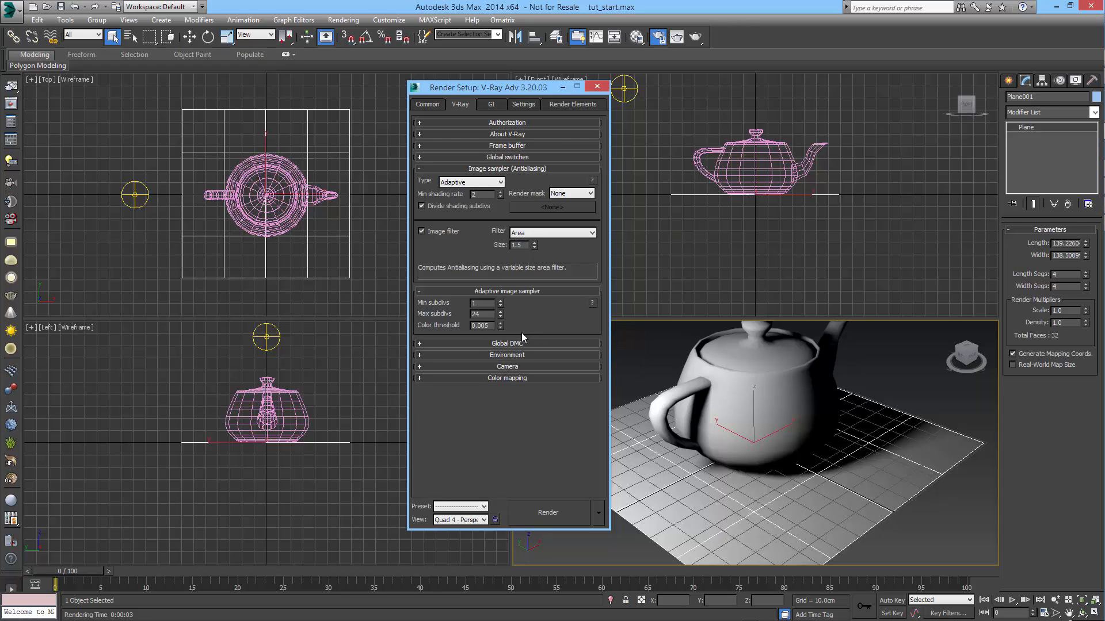
mouse_move(481, 324)
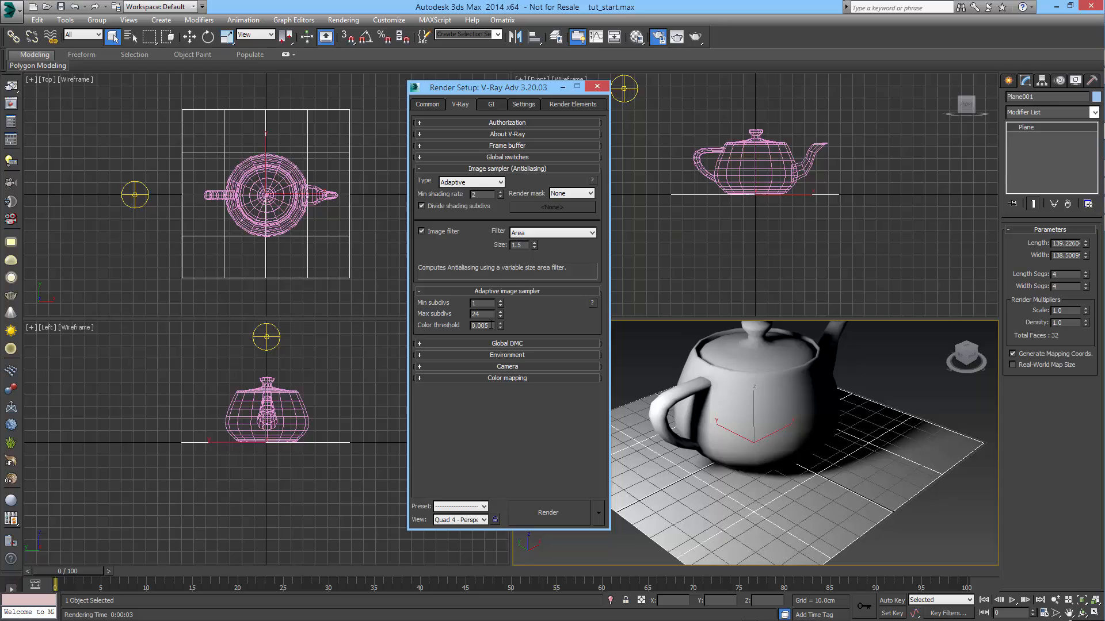
- Shift the Render Setup window left and expand the Global DMC rollout
drag(489, 87, 440, 69)
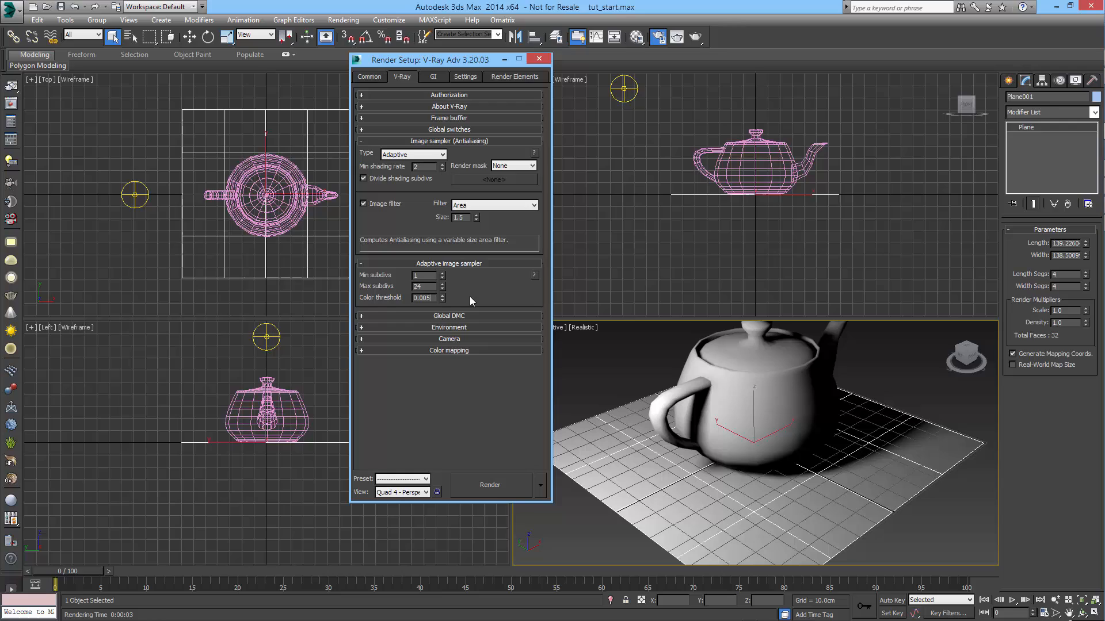
mouse_move(510, 282)
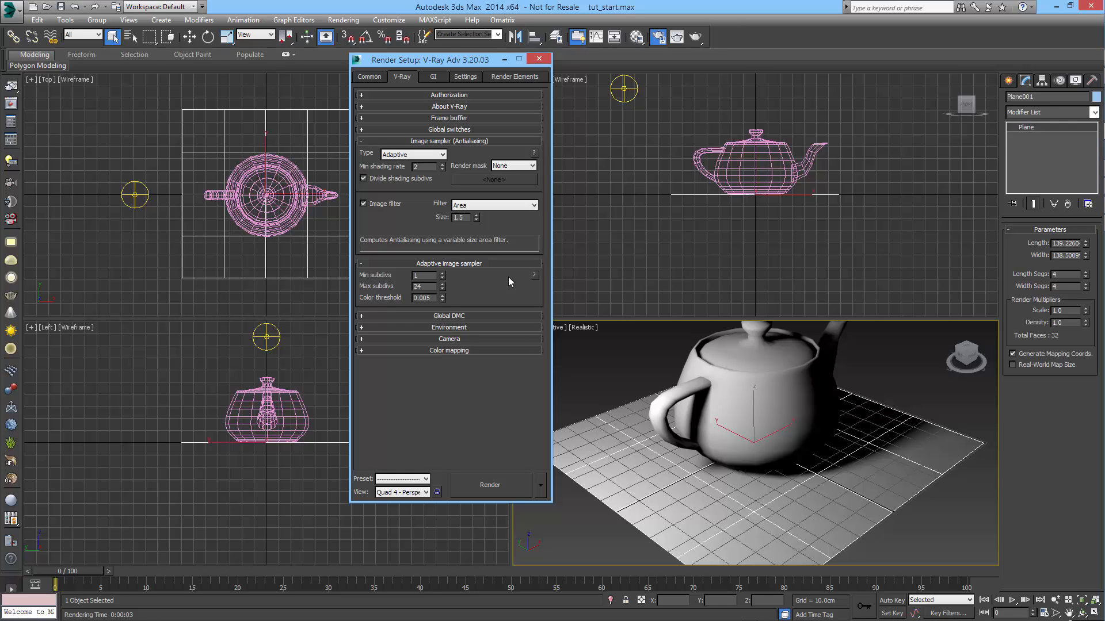
triple_click(422, 298)
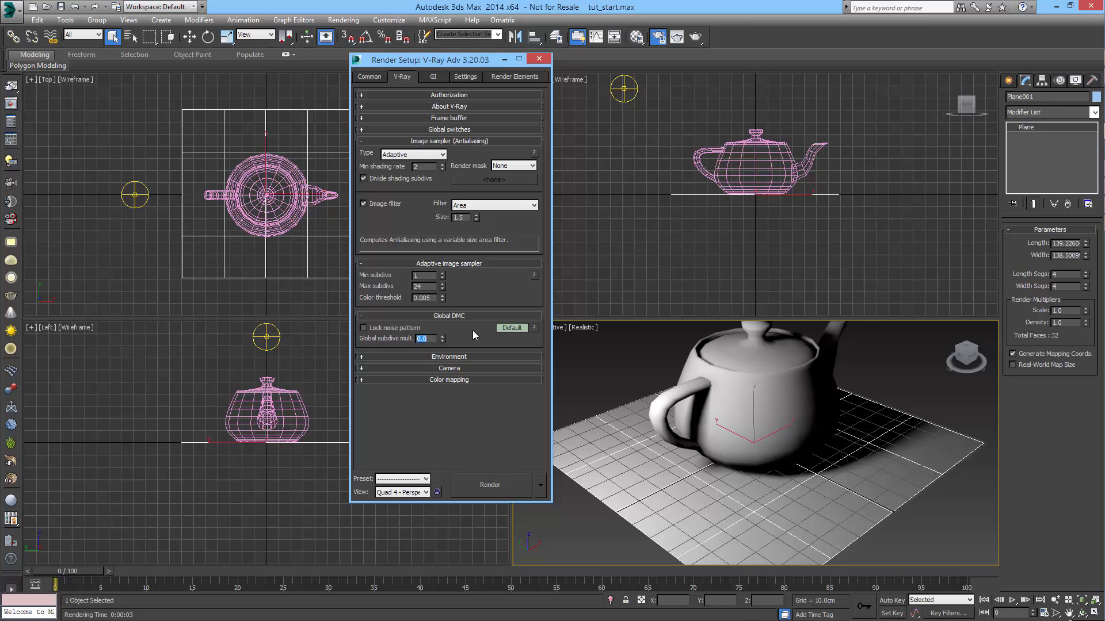
mouse_move(470, 291)
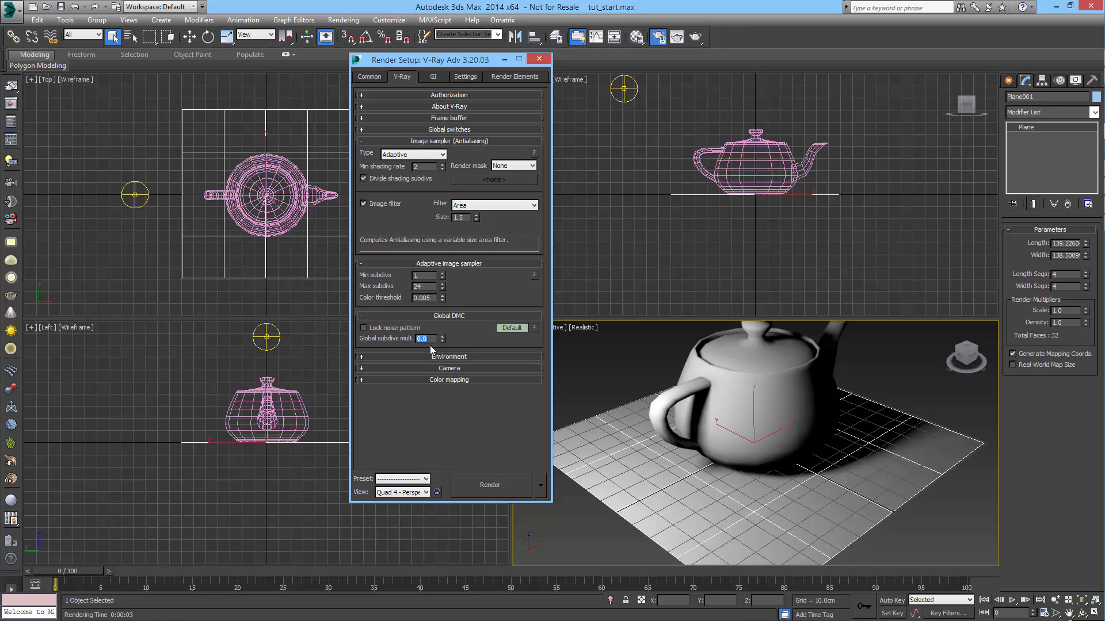
mouse_move(451, 345)
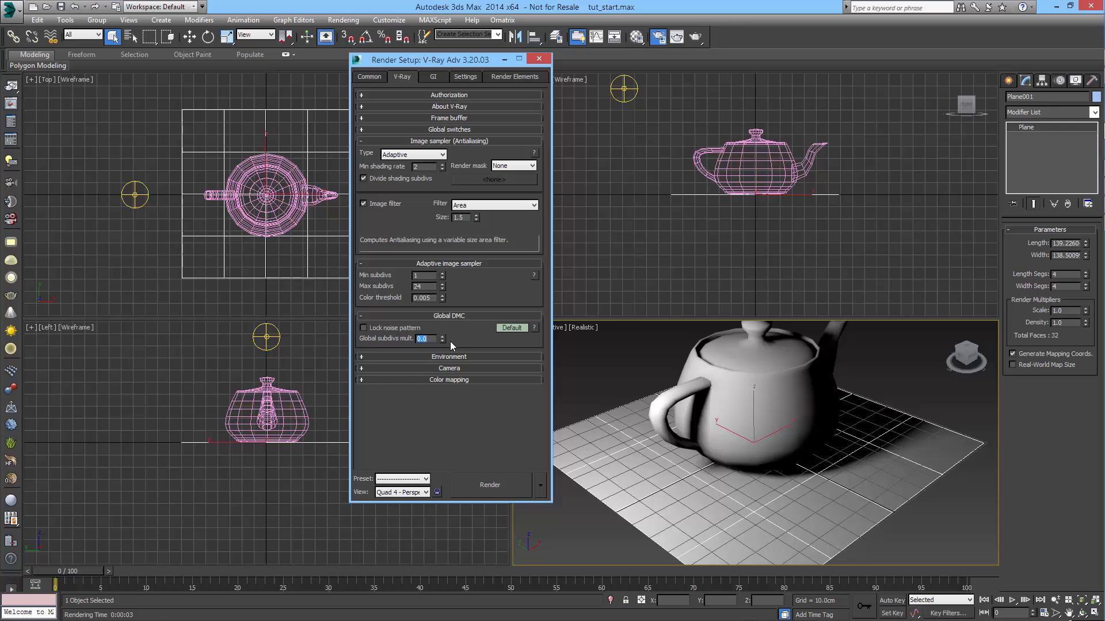
- Enter 0.0 as the Global subdivs multiplier in the Global DMC rollout
click(423, 339)
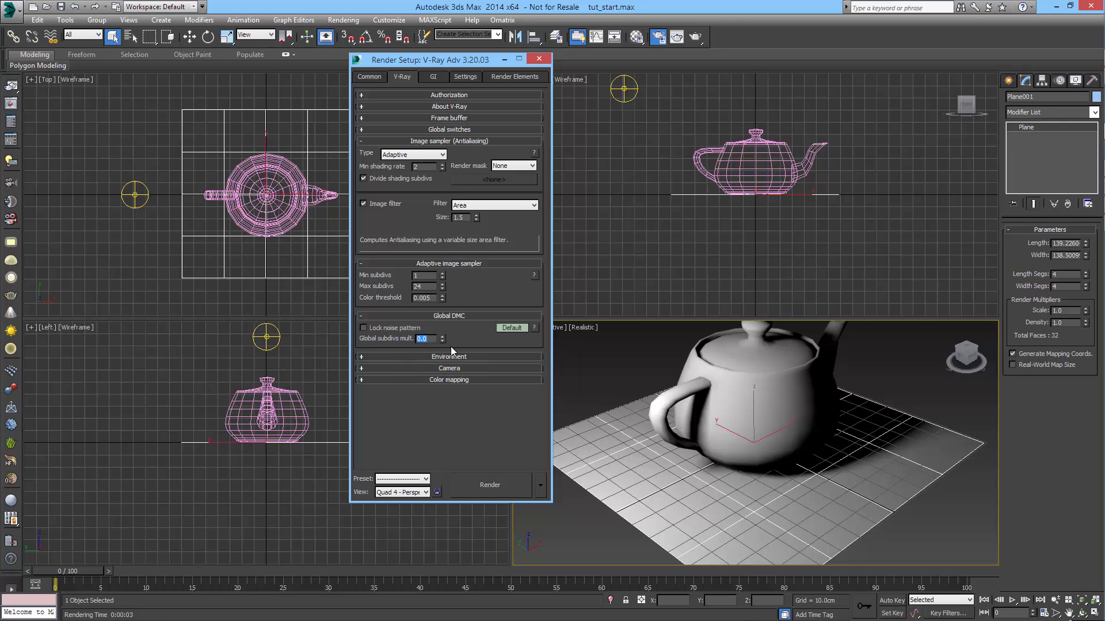
click(423, 339)
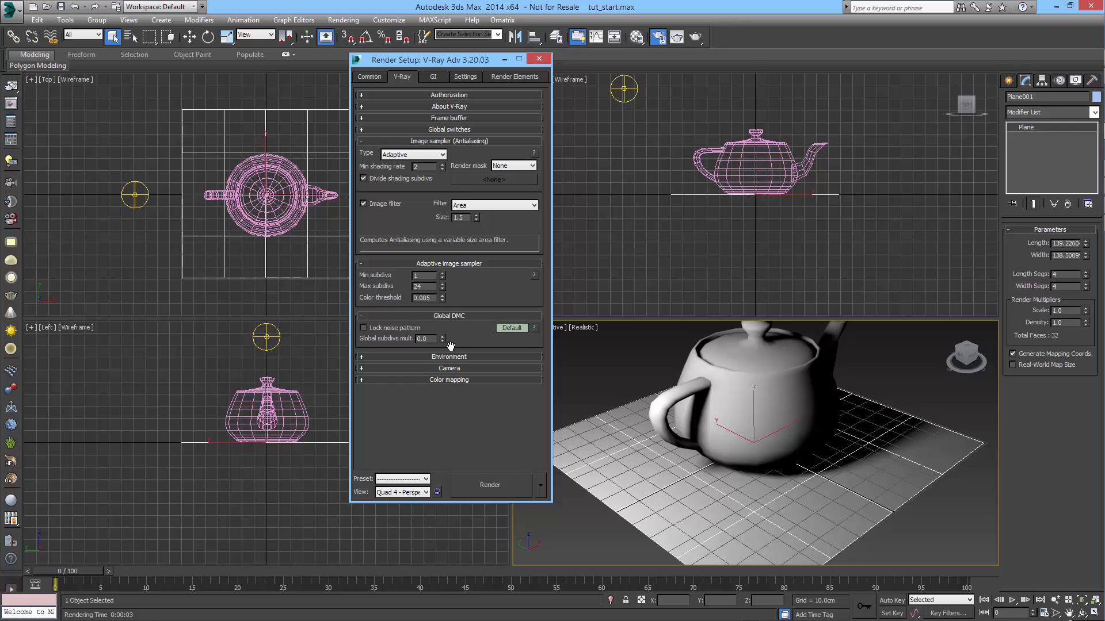
mouse_move(451, 351)
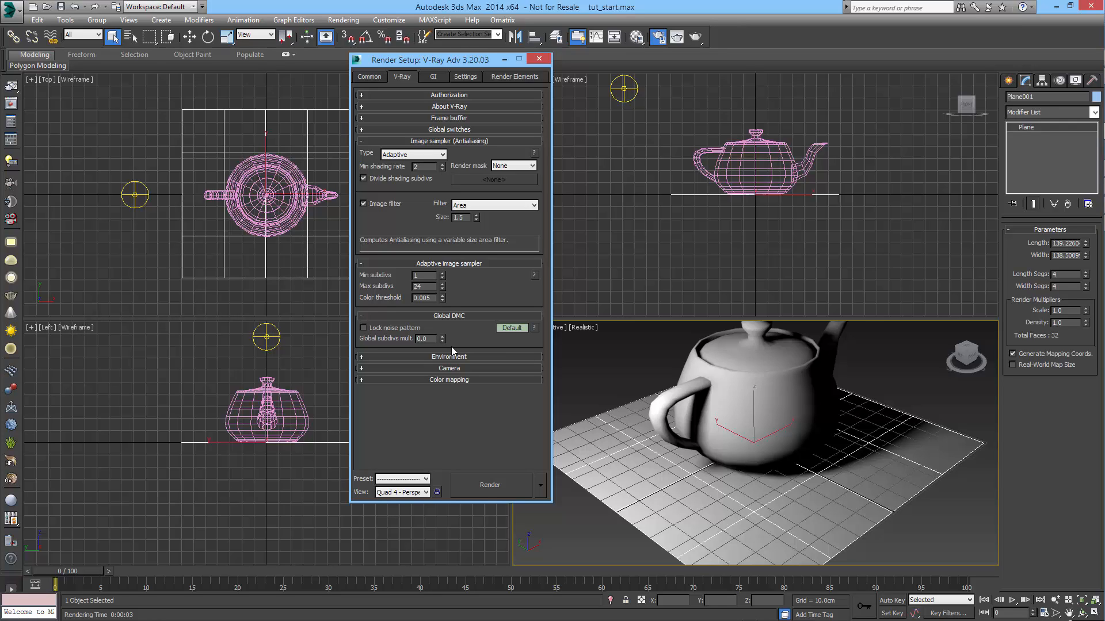
mouse_move(473, 347)
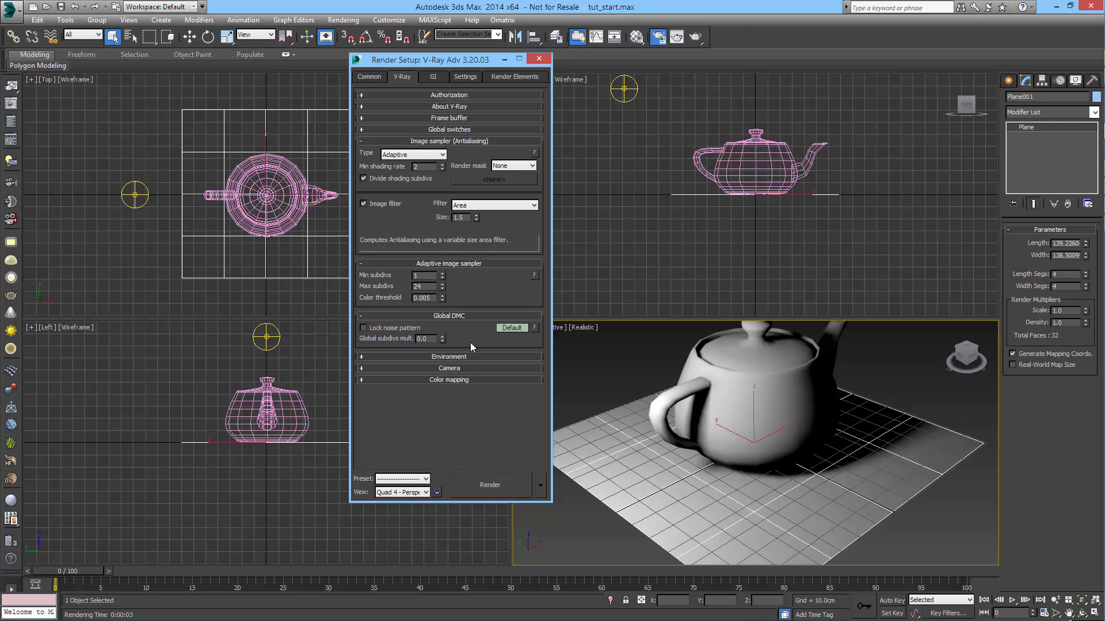
mouse_move(433, 185)
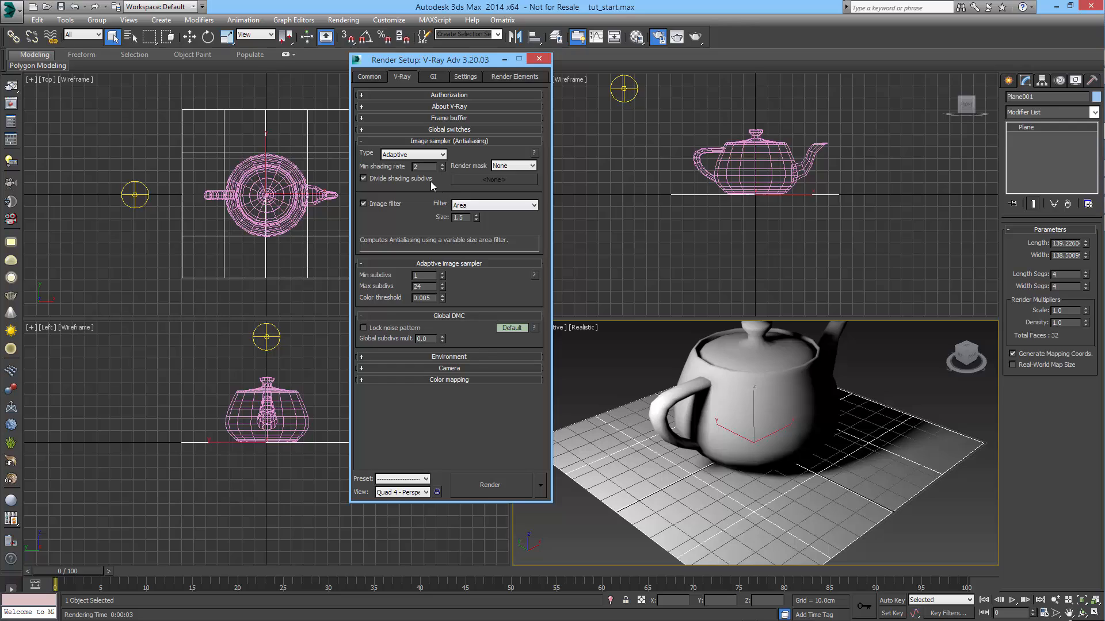
- Replace the Min shading rate value of 2 with 6
triple_click(423, 166)
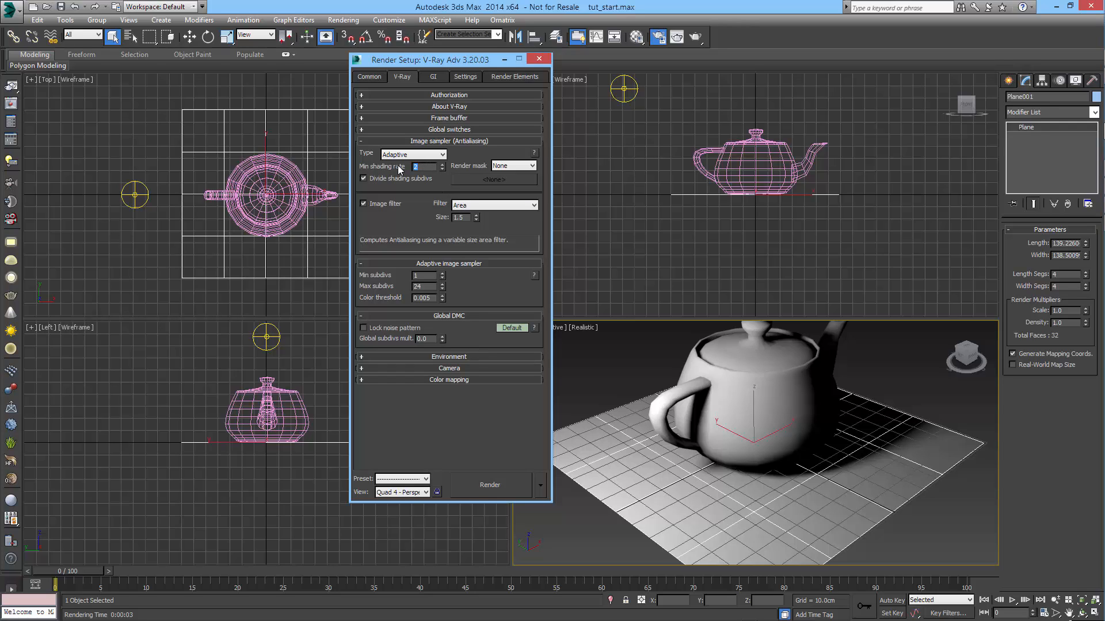
mouse_move(401, 168)
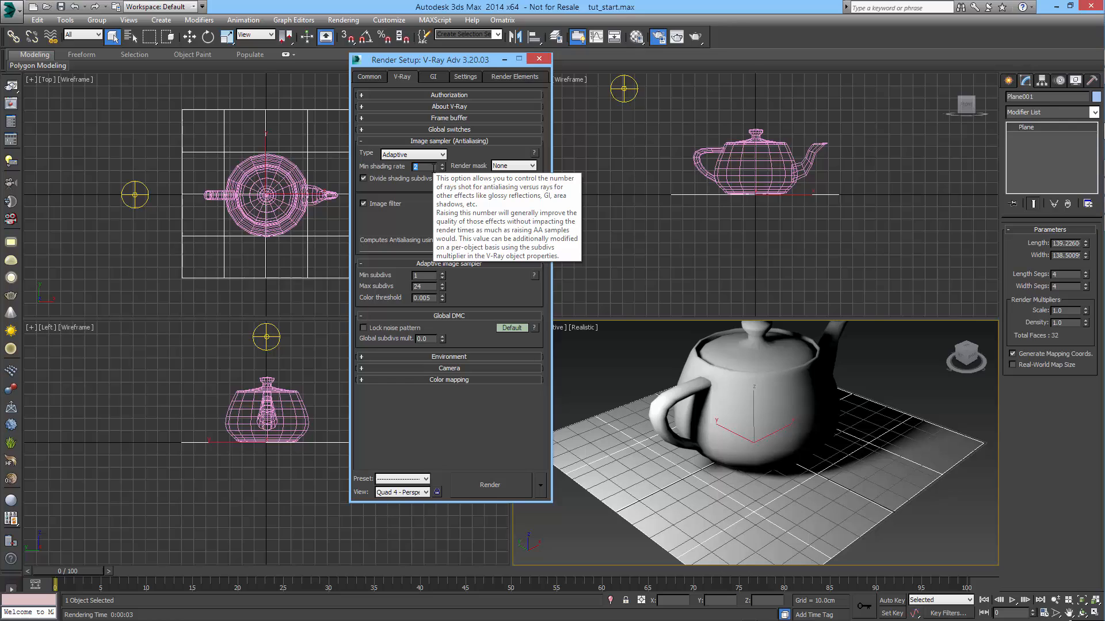
text(6)
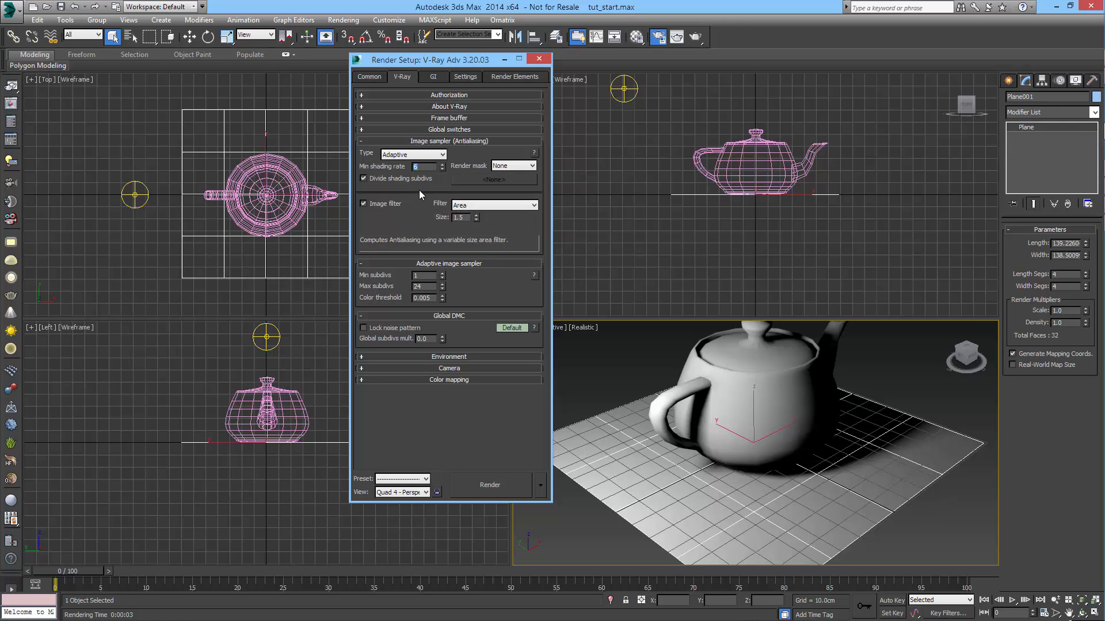
mouse_move(420, 169)
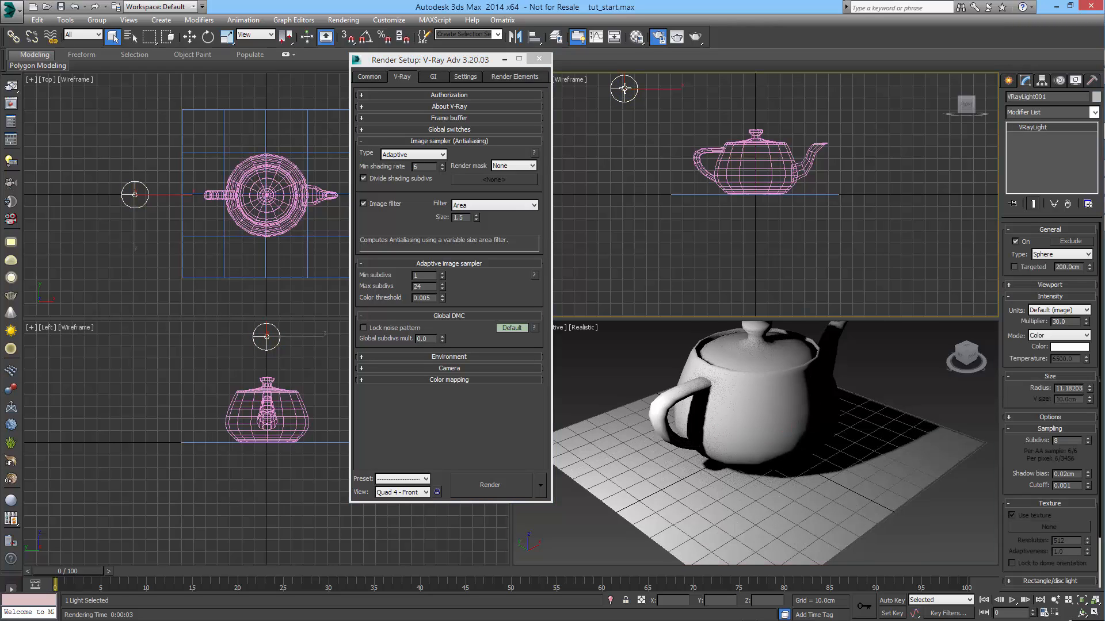
mouse_move(624, 326)
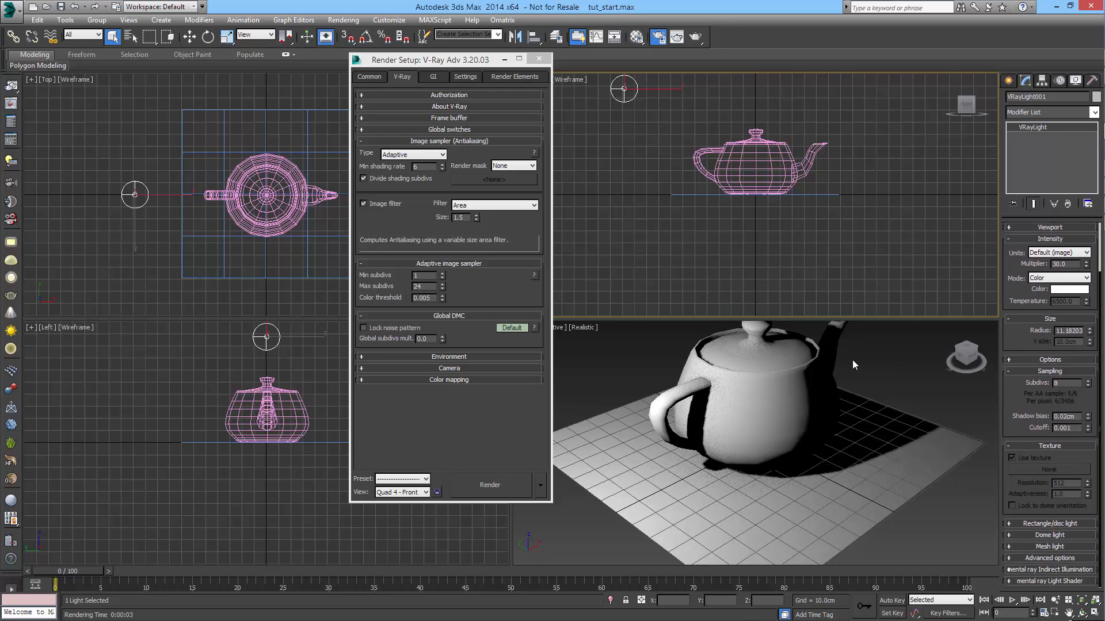
mouse_move(897, 382)
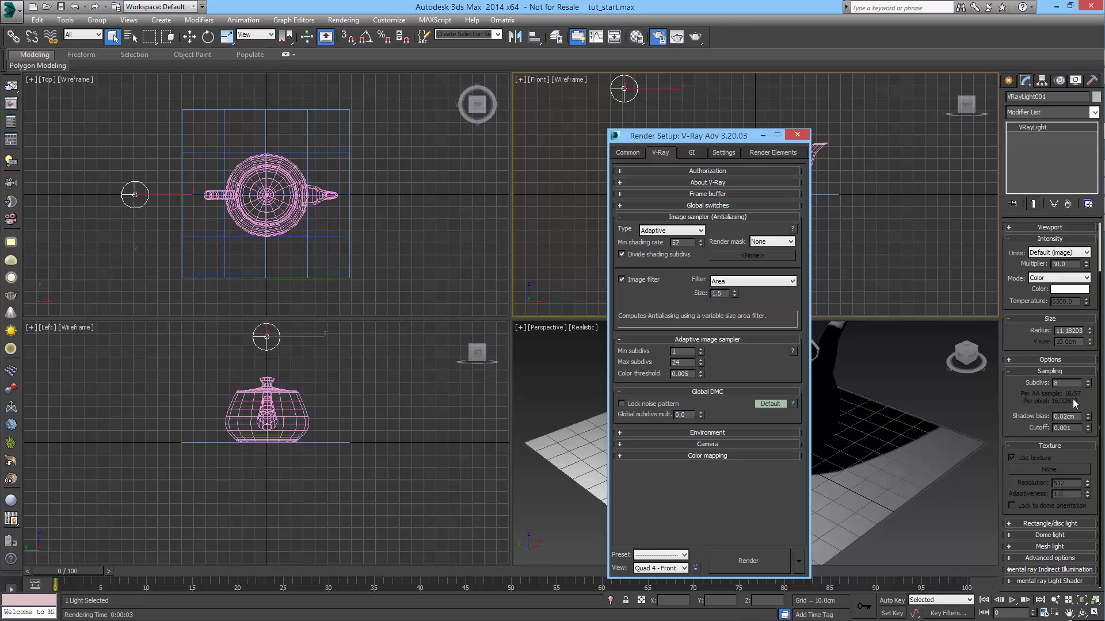
mouse_move(844, 392)
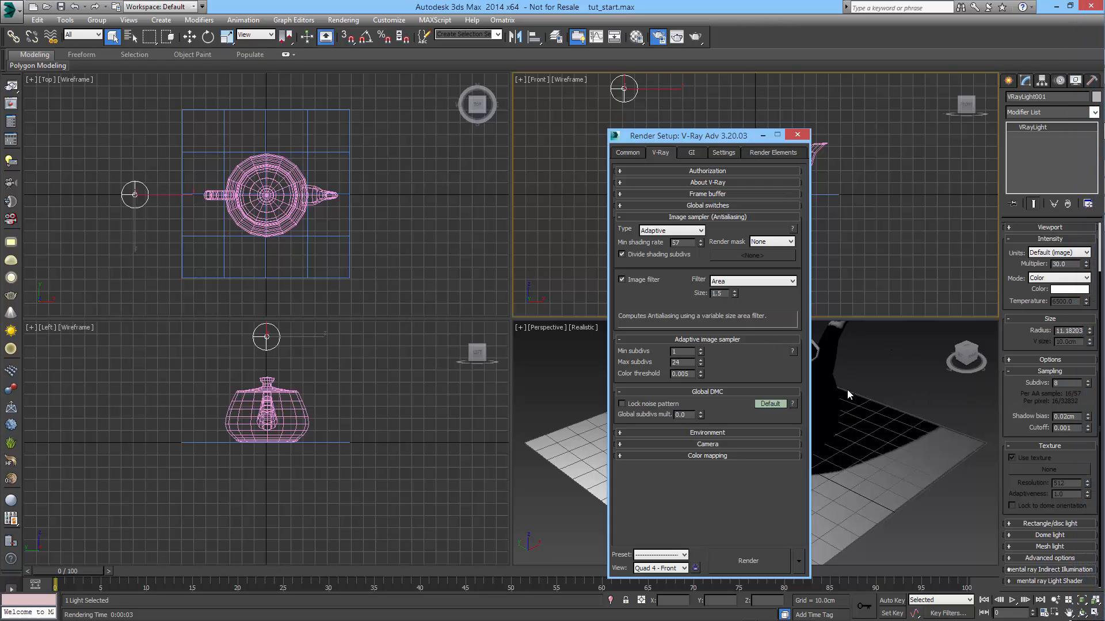
mouse_move(669, 420)
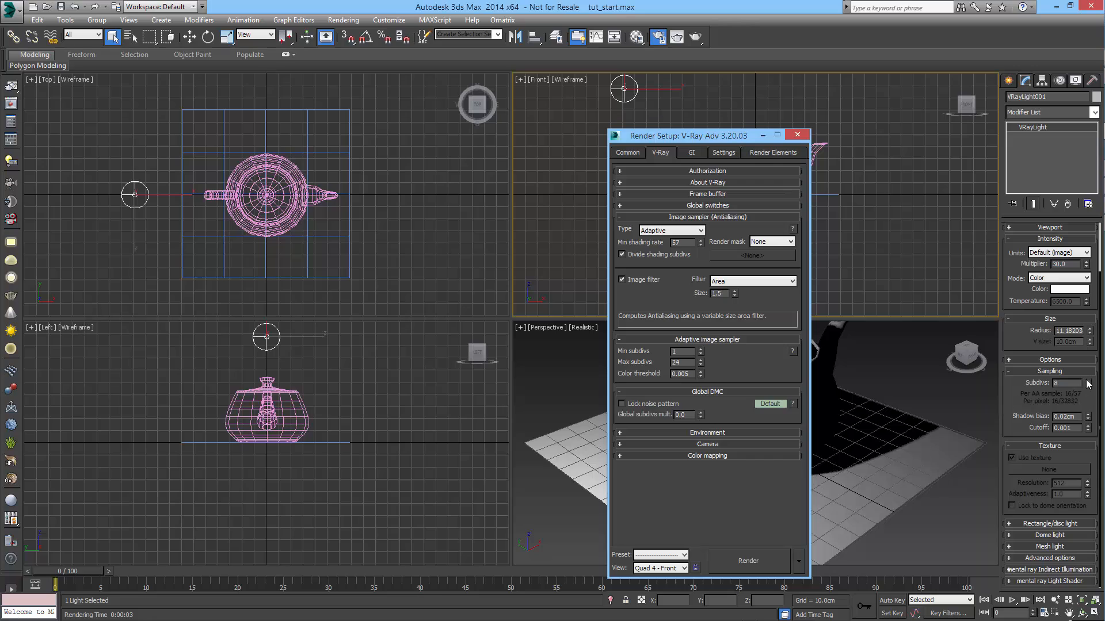
- Inspect VRayLight001's sampling, reposition Render Setup, and re-enter 6 as Min shading rate
drag(1086, 384, 1086, 352)
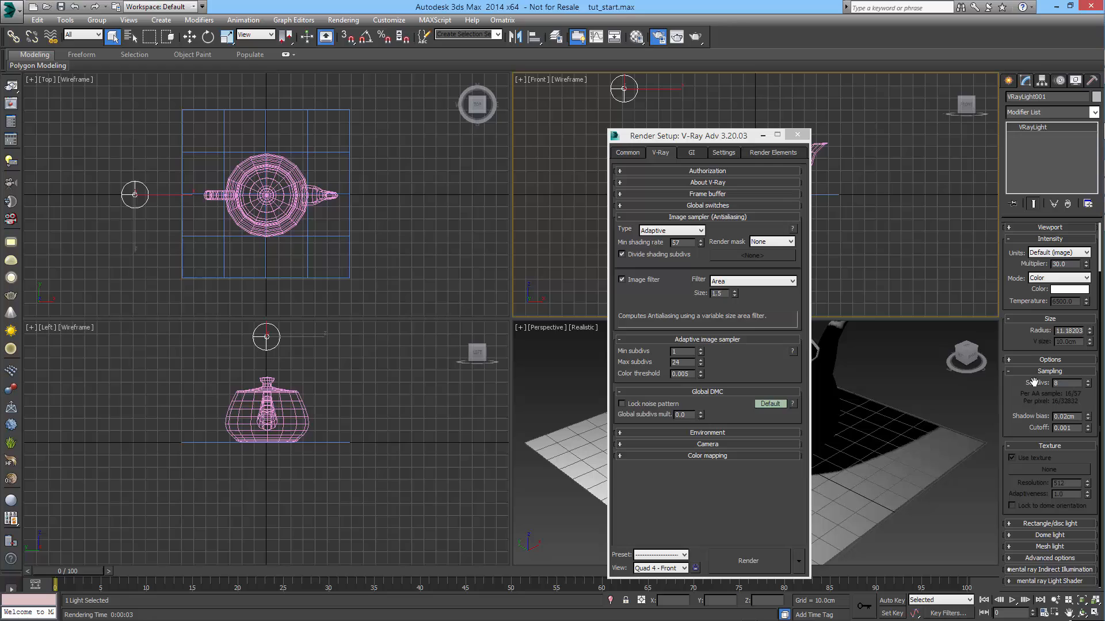
mouse_move(809, 364)
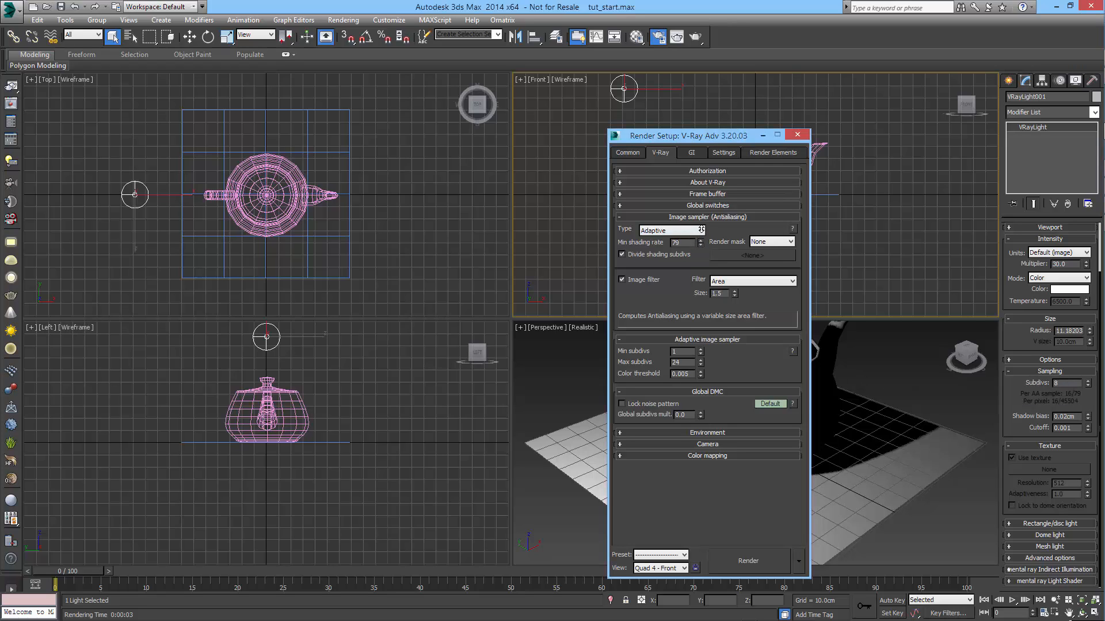
click(701, 244)
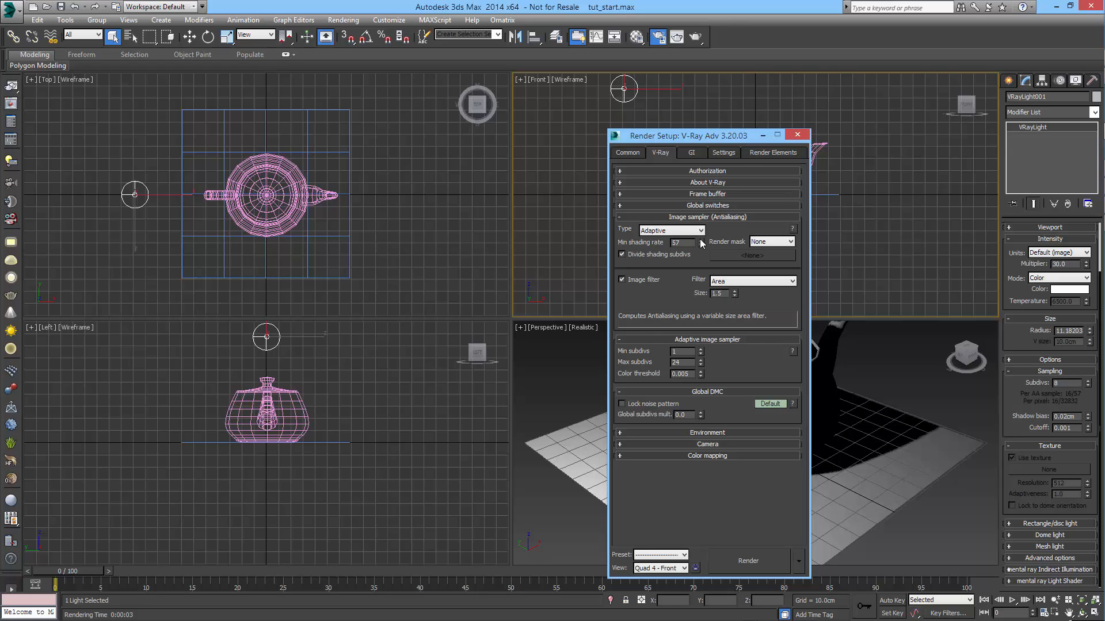
mouse_move(687, 252)
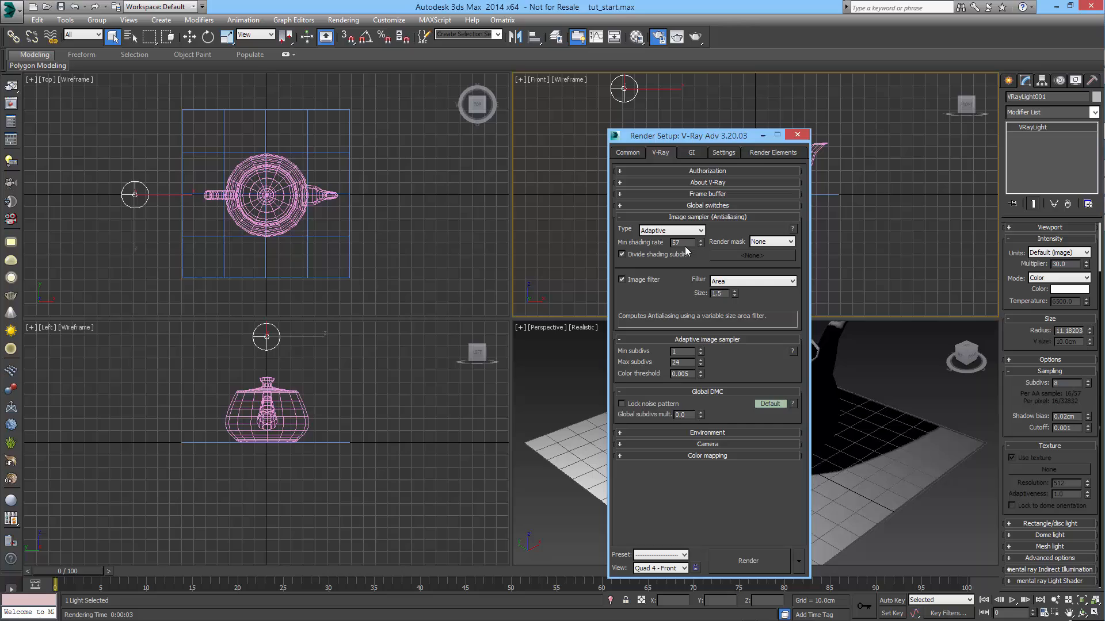
text(6)
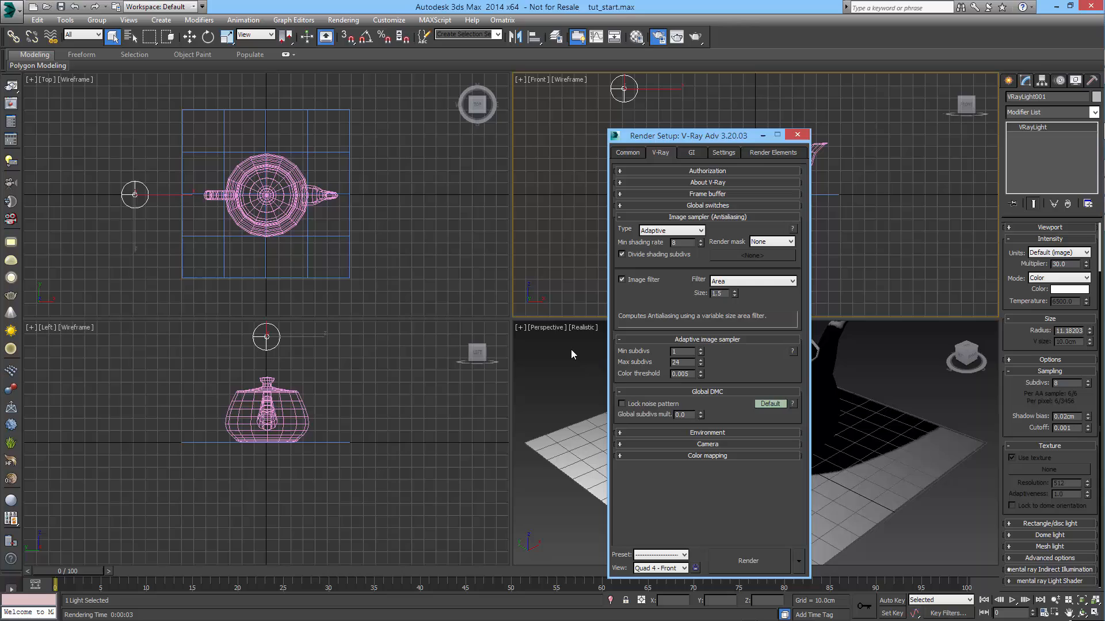
click(700, 240)
text(16)
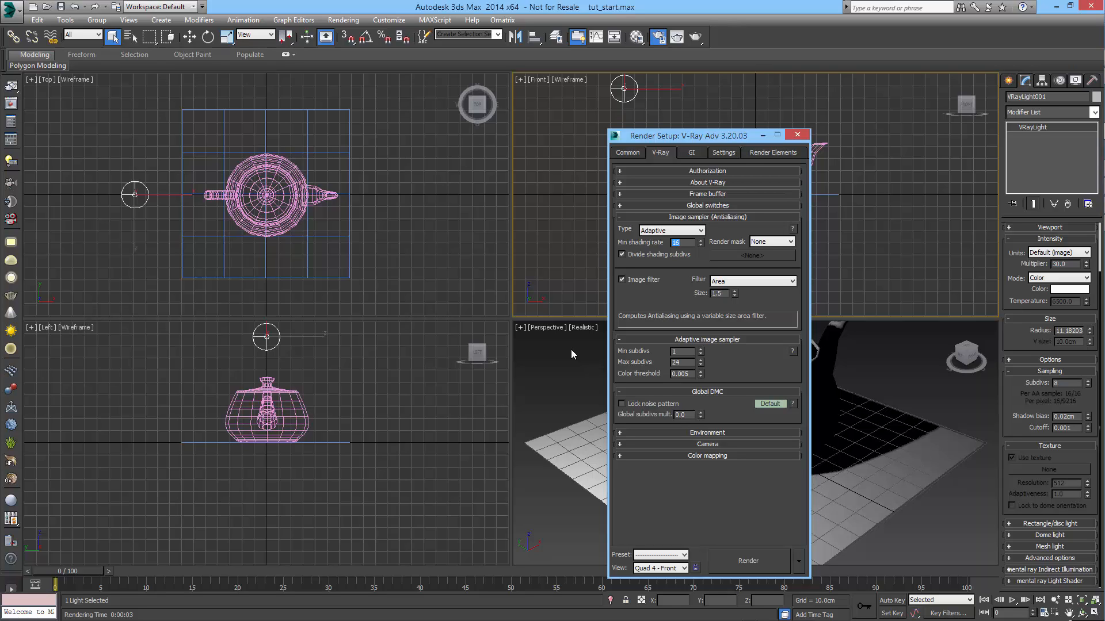
text(4)
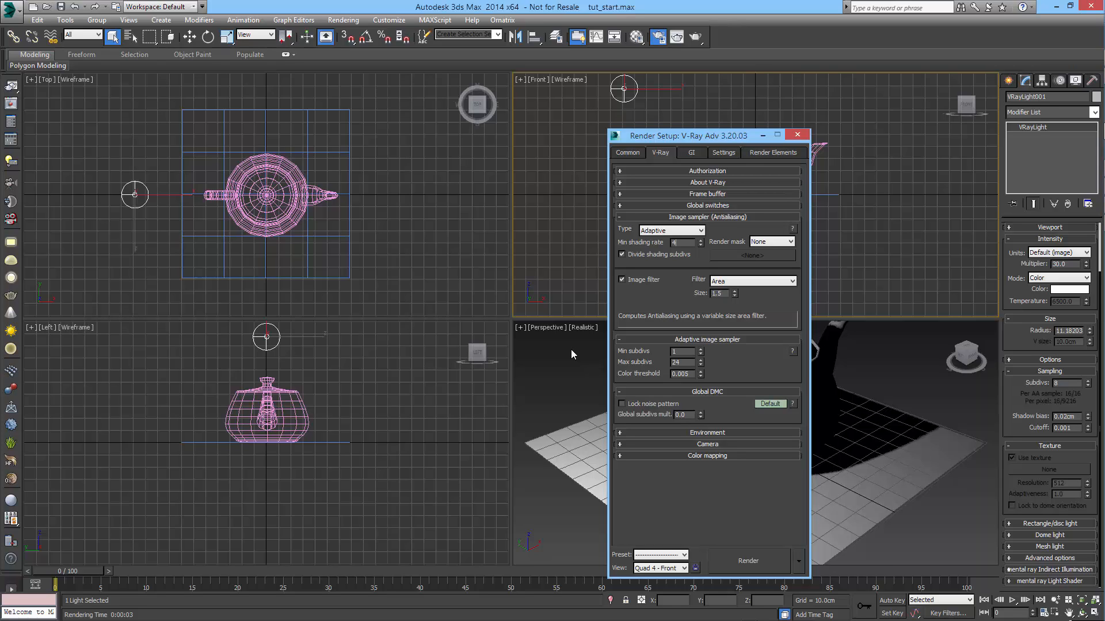
click(700, 245)
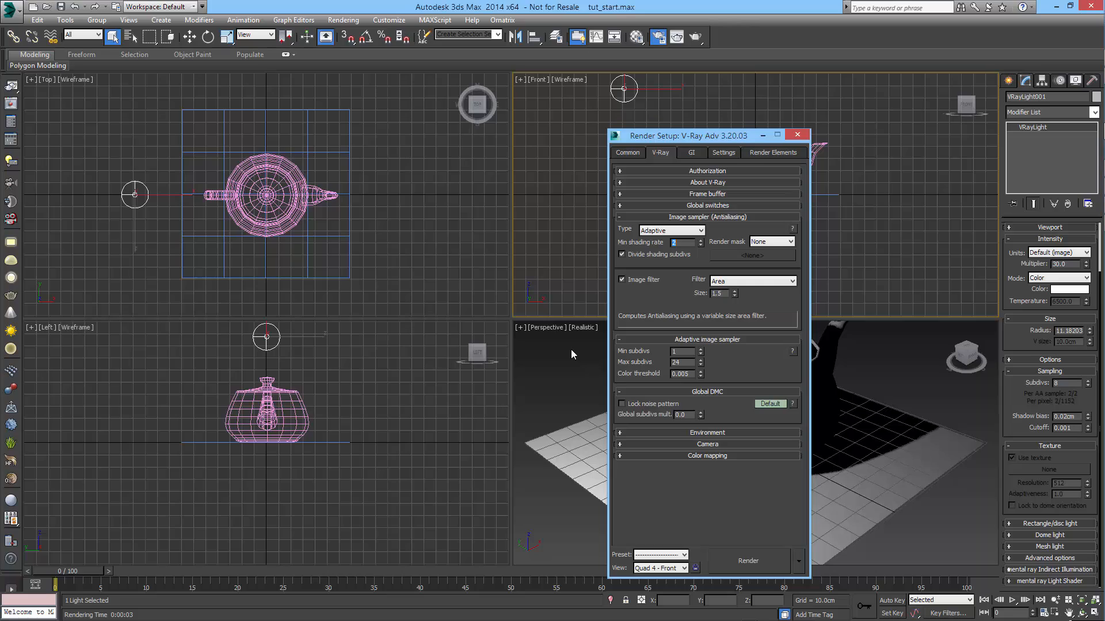
text(6)
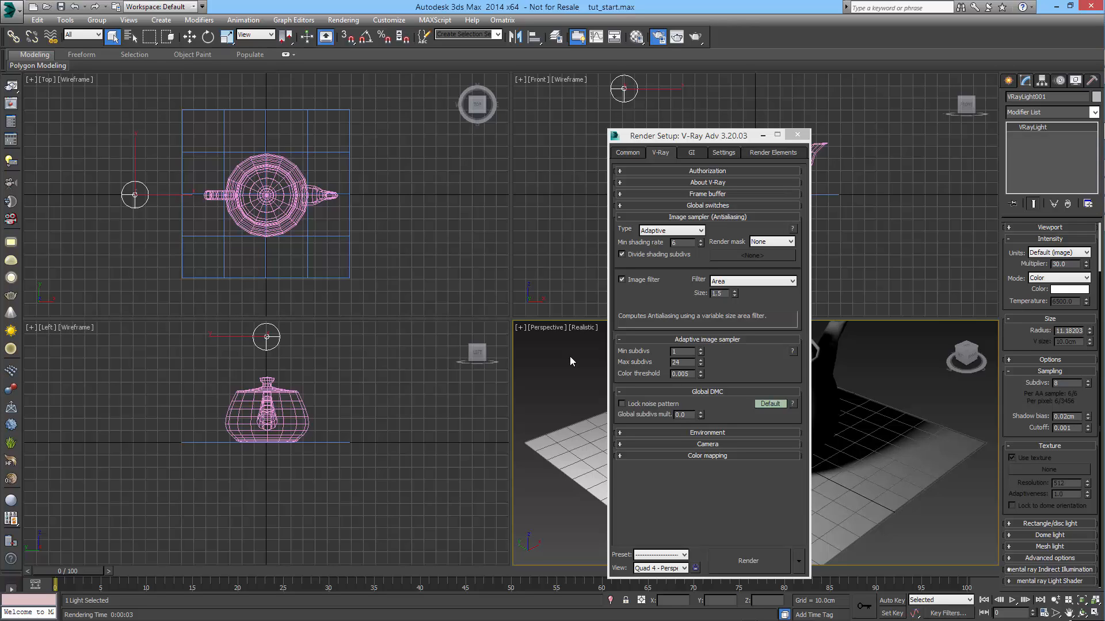
mouse_move(761, 282)
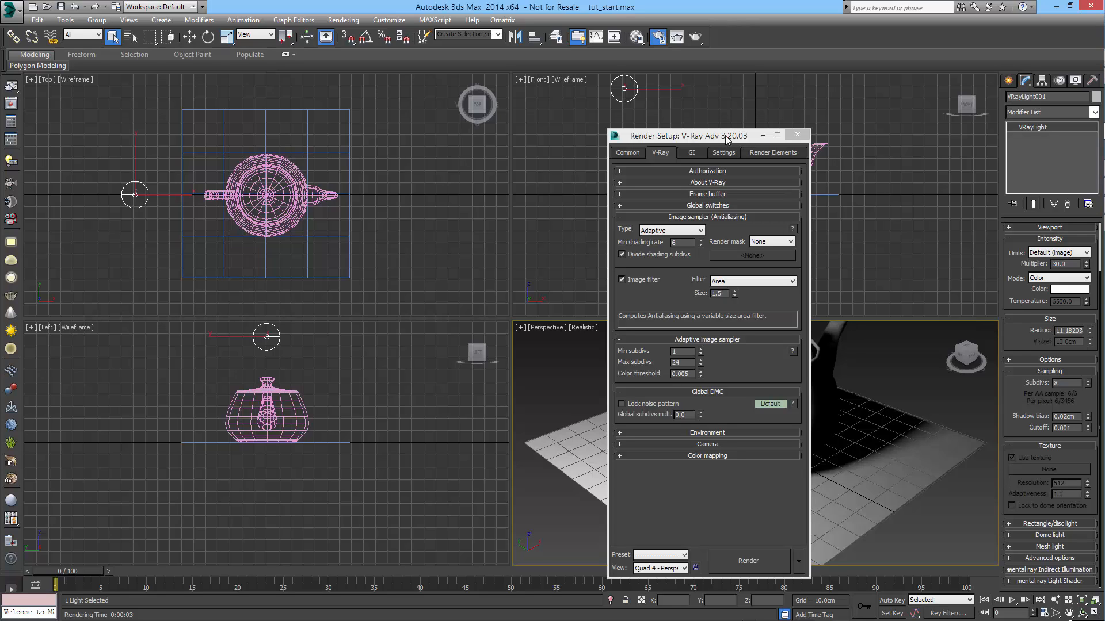
mouse_move(746, 286)
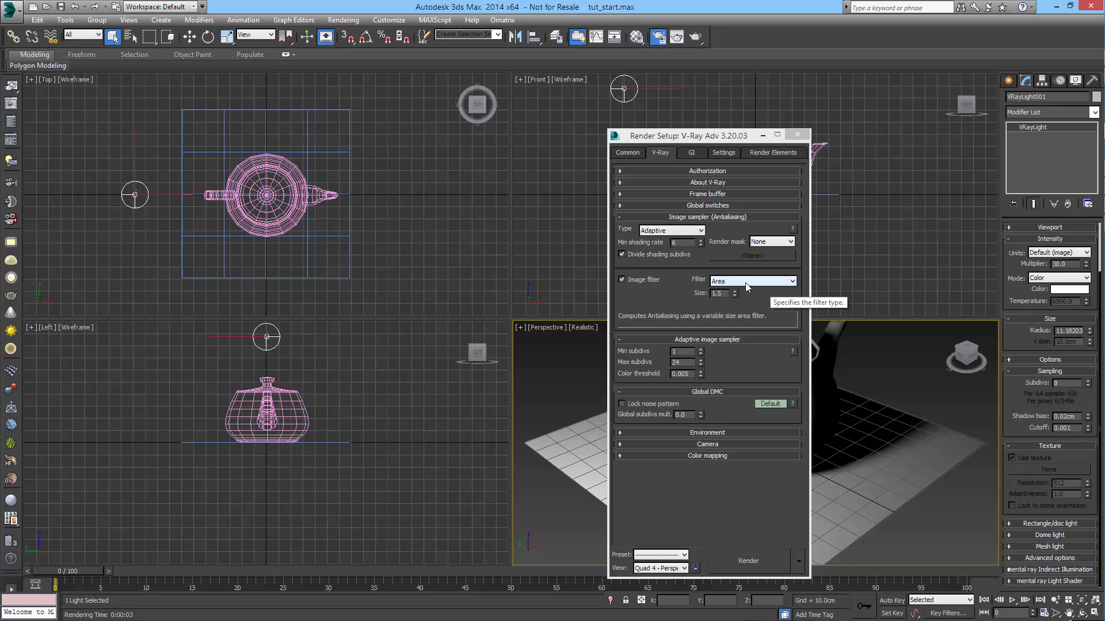
- Change the antialiasing filter from Area to VRayLanczosFilter and reposition the Render Setup window
click(753, 280)
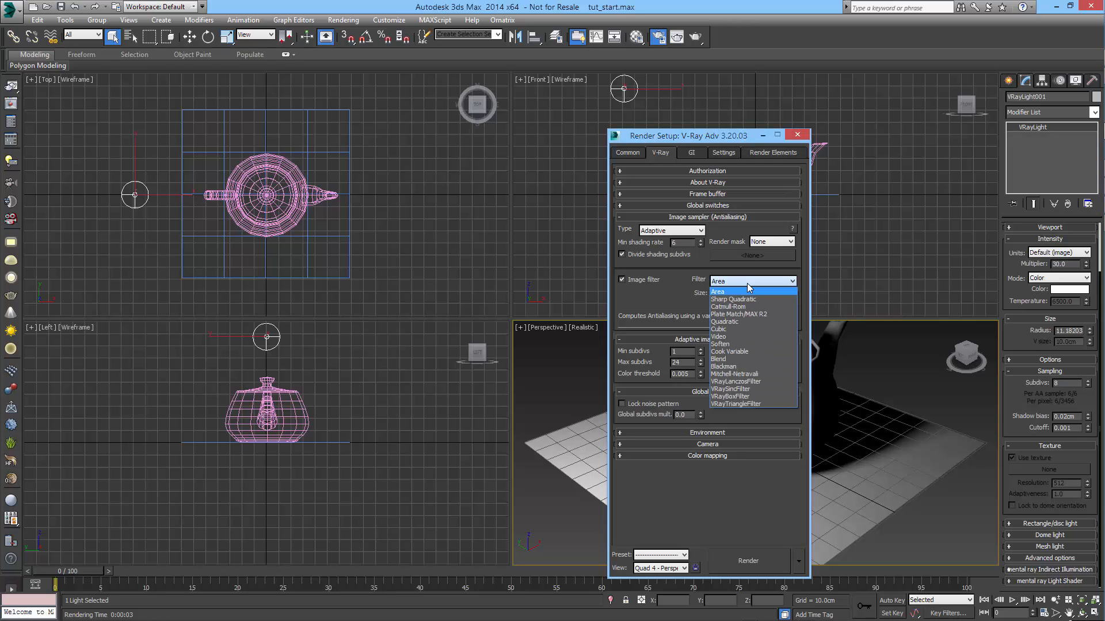
mouse_move(751, 380)
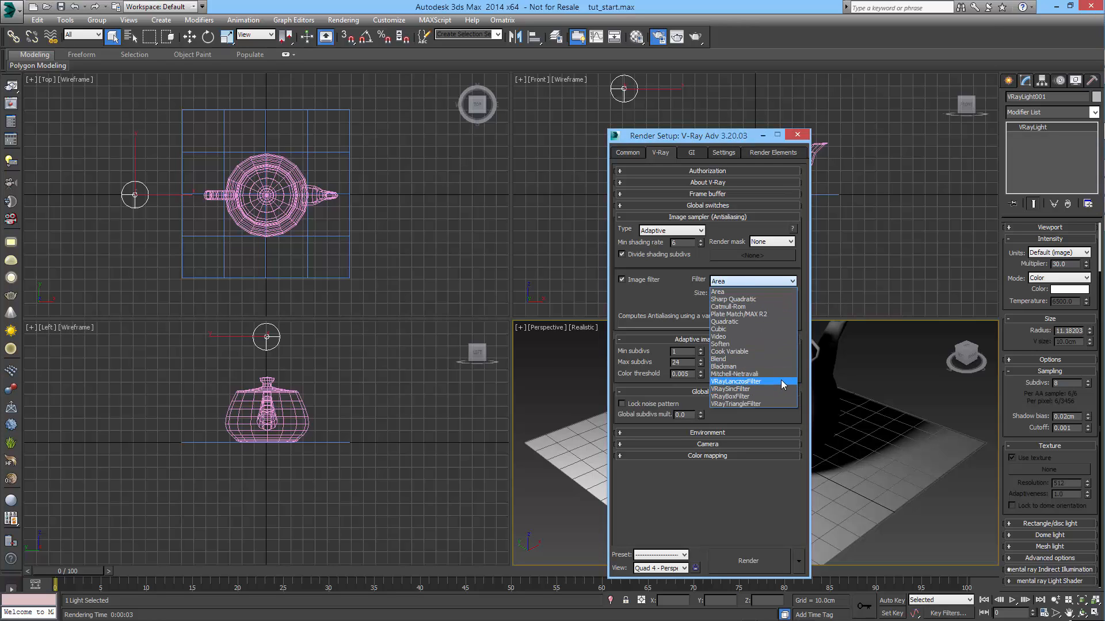
click(737, 381)
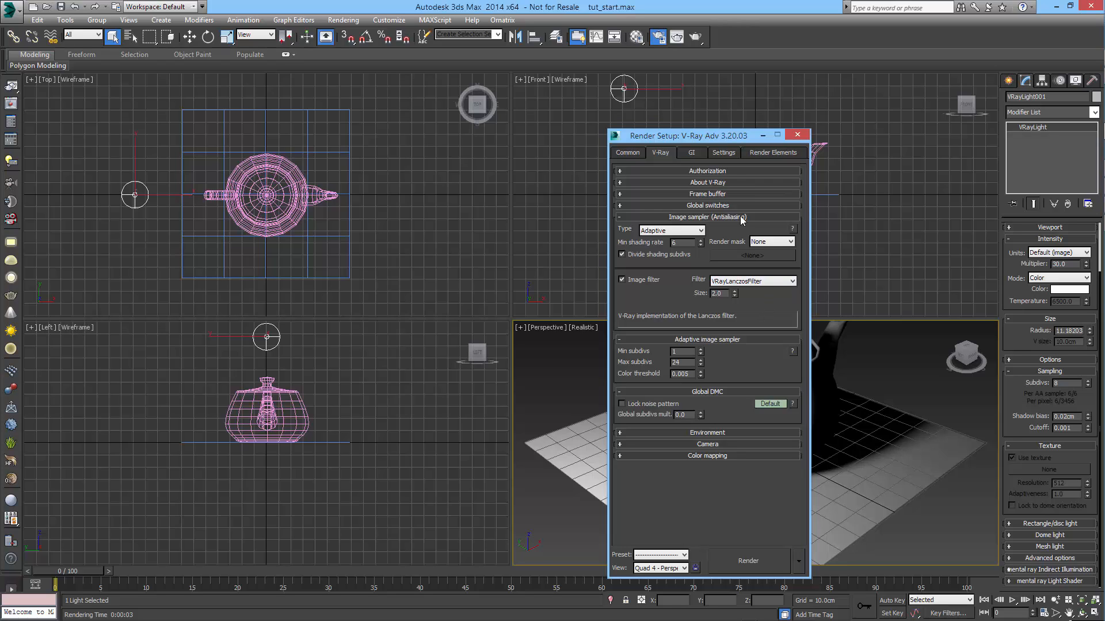
drag(706, 135, 672, 89)
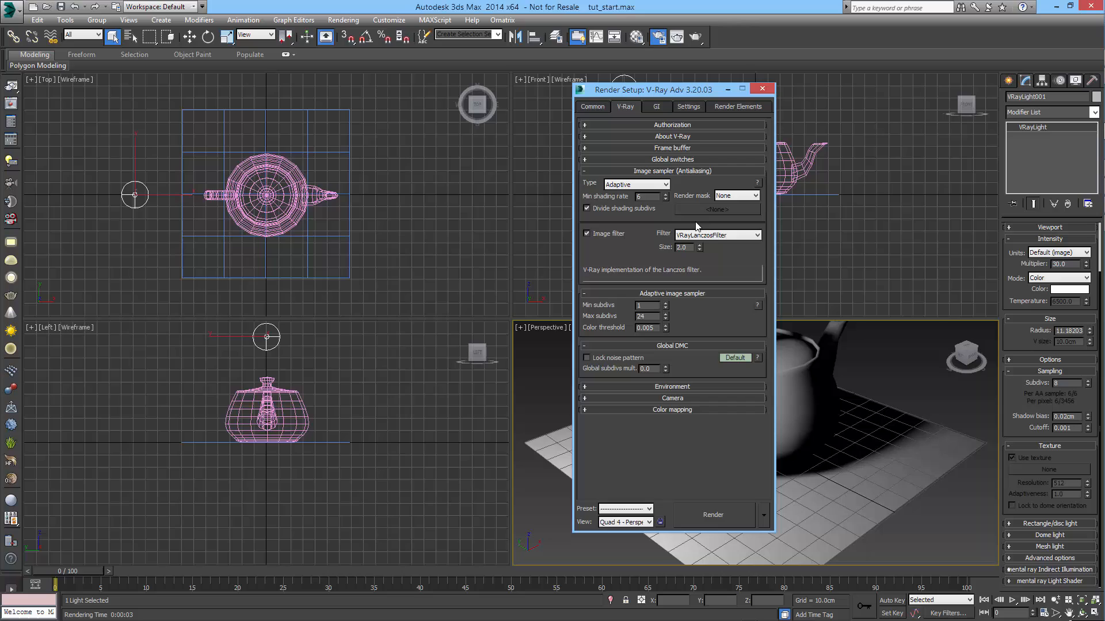
mouse_move(729, 239)
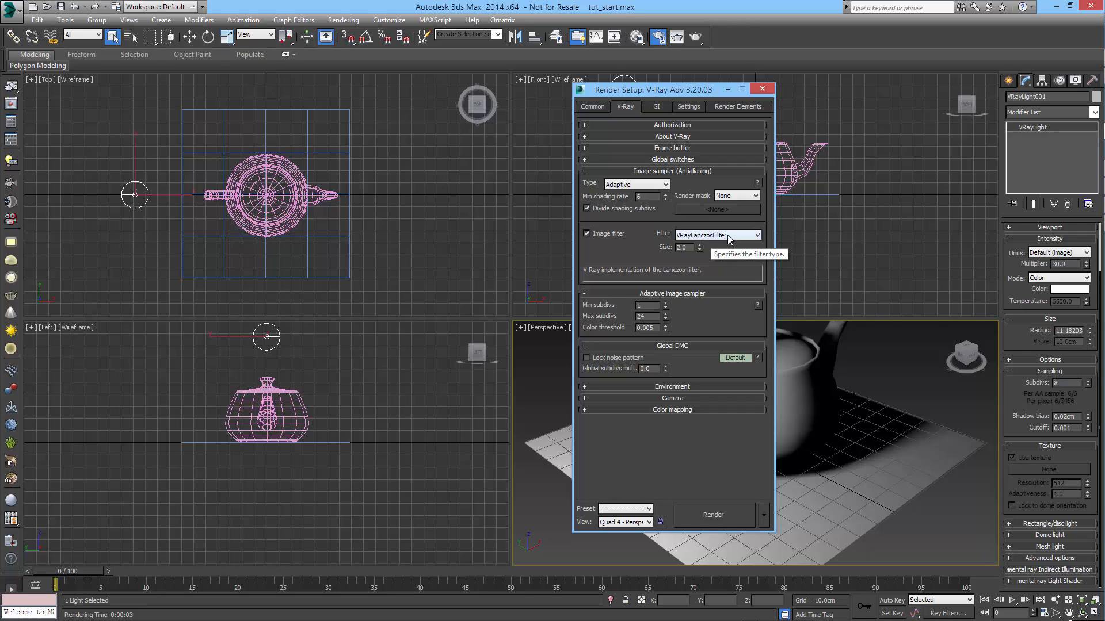
mouse_move(733, 240)
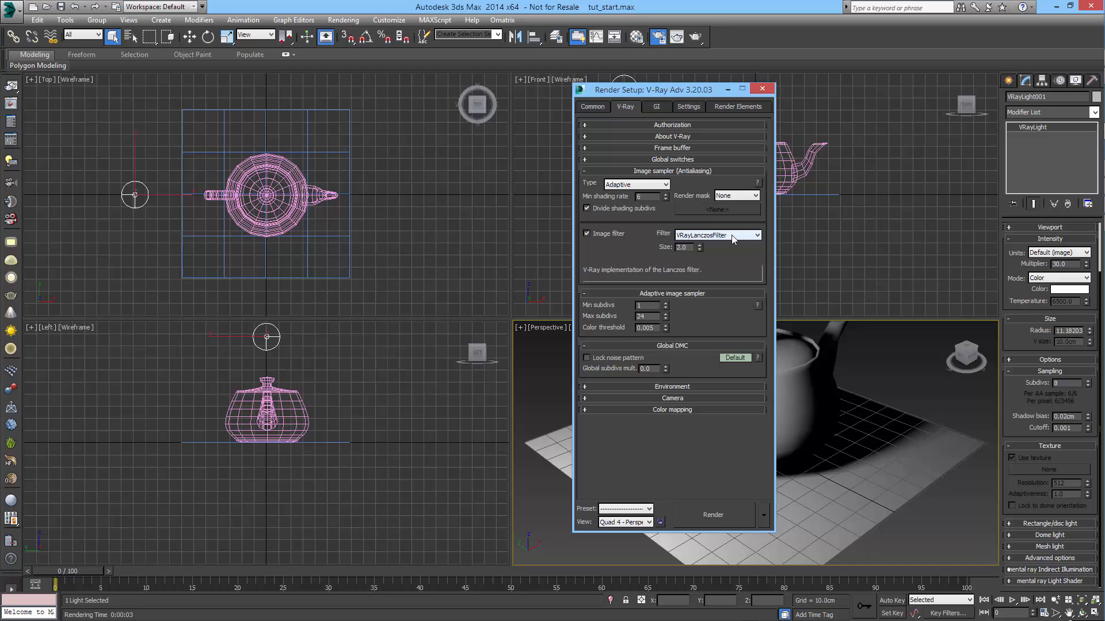
mouse_move(716, 239)
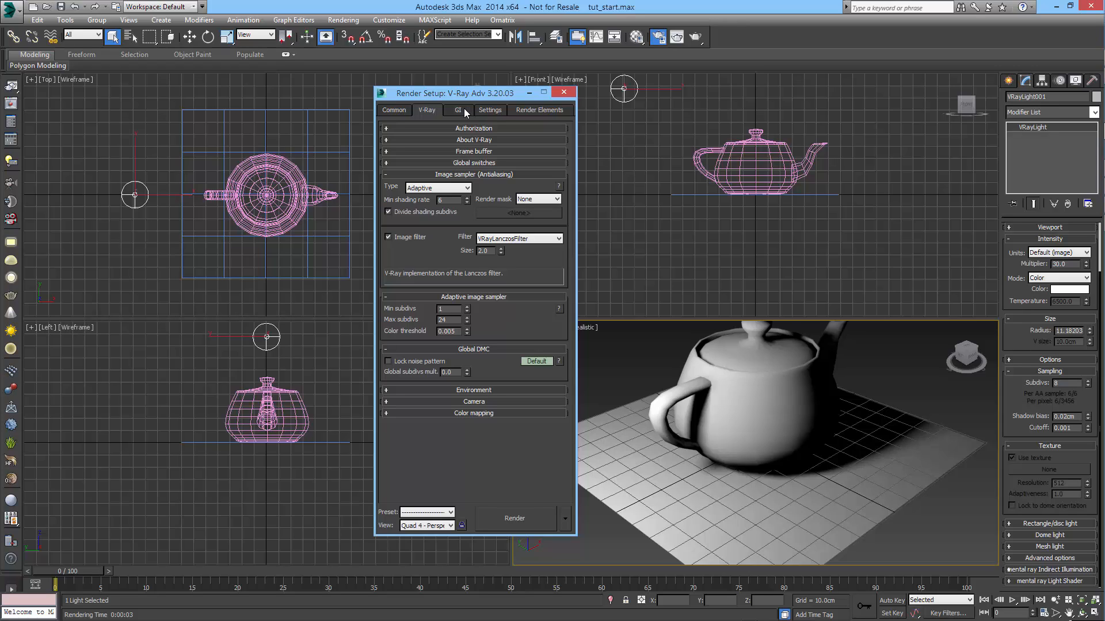
click(458, 110)
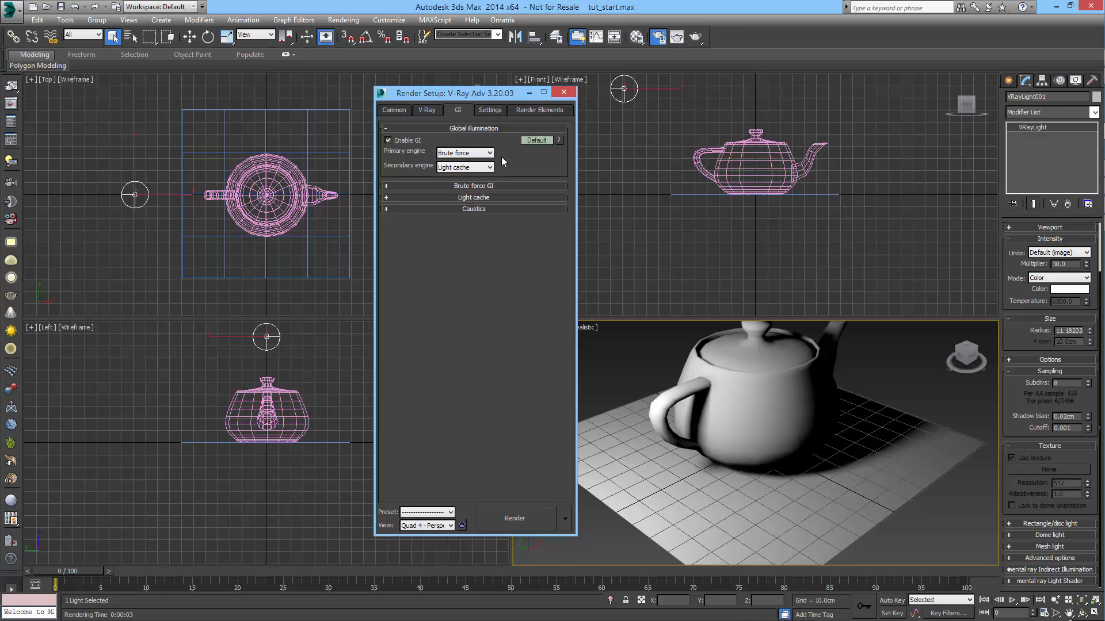
mouse_move(515, 169)
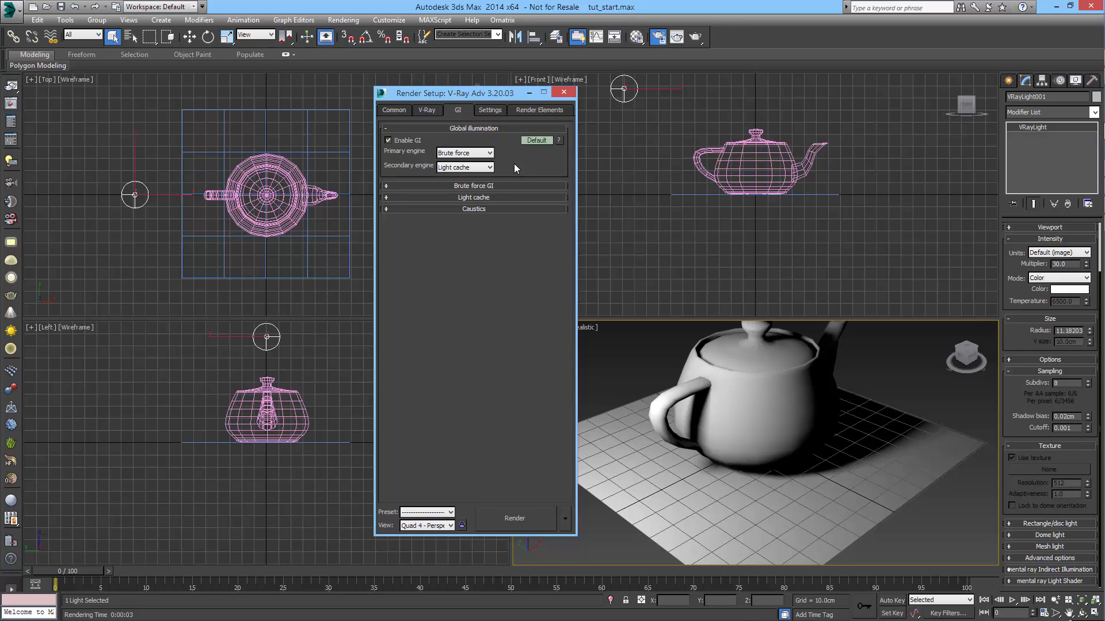
mouse_move(506, 167)
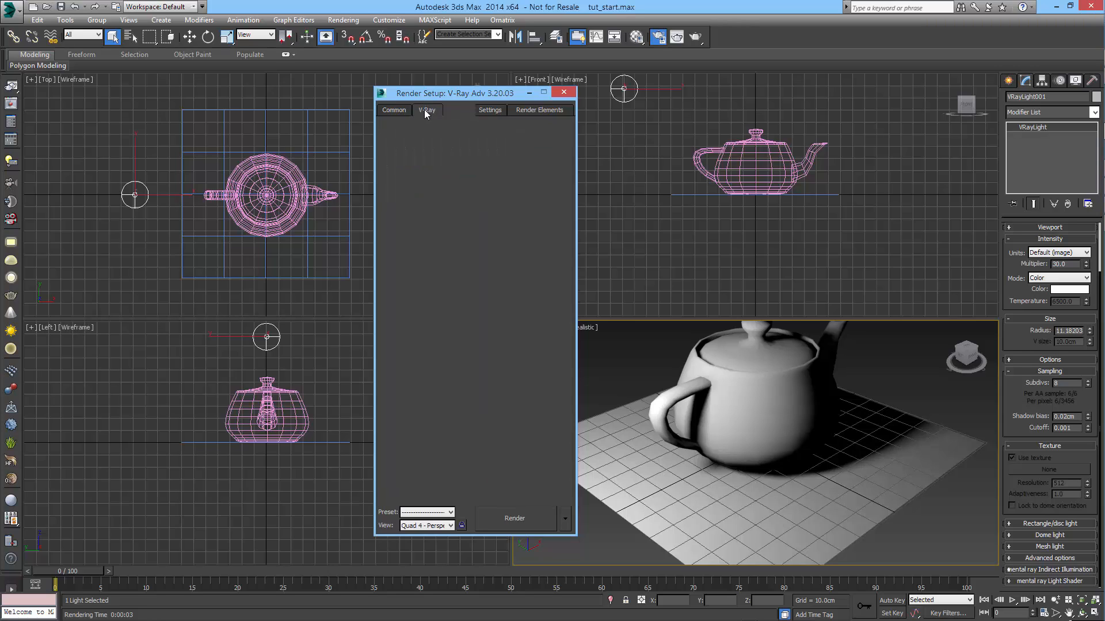
click(426, 110)
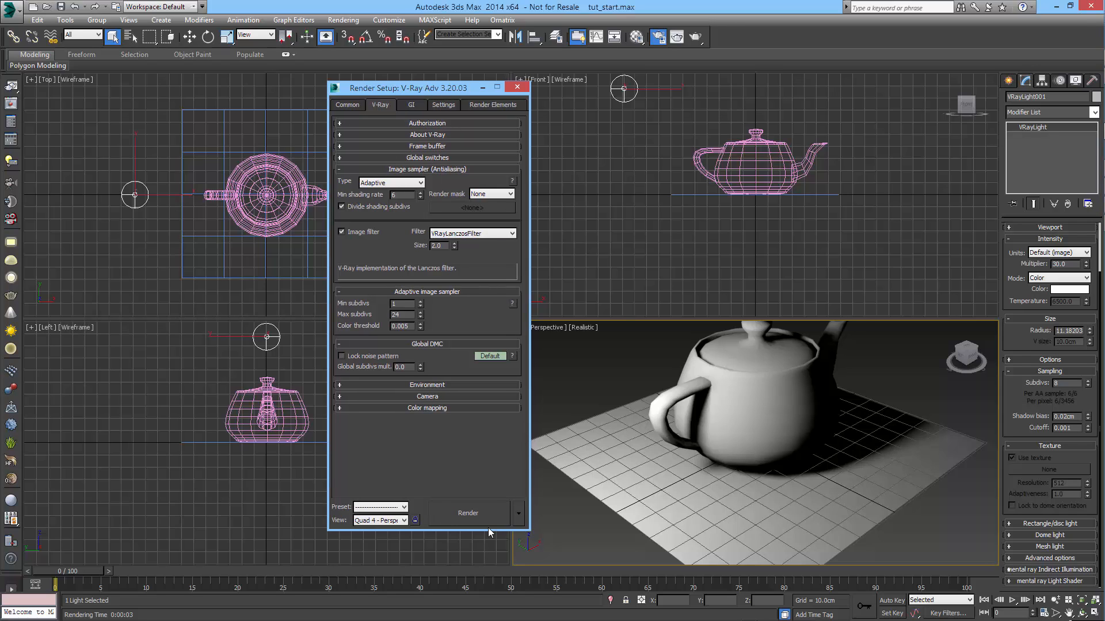
- Render the teapot scene's Perspective view into the V-Ray frame buffer
click(468, 512)
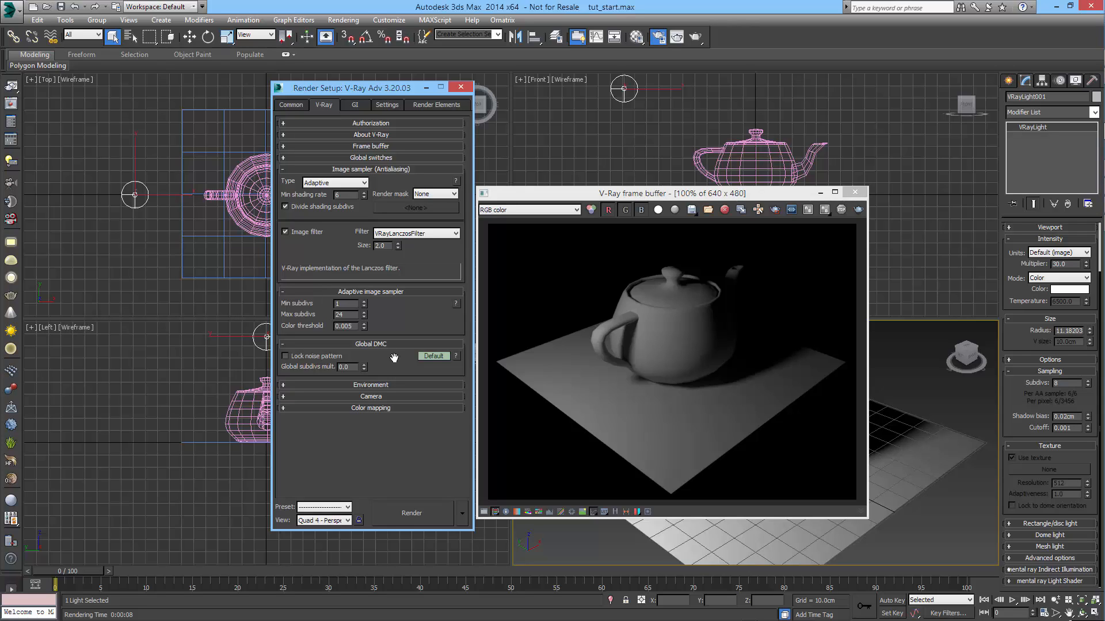
mouse_move(391, 255)
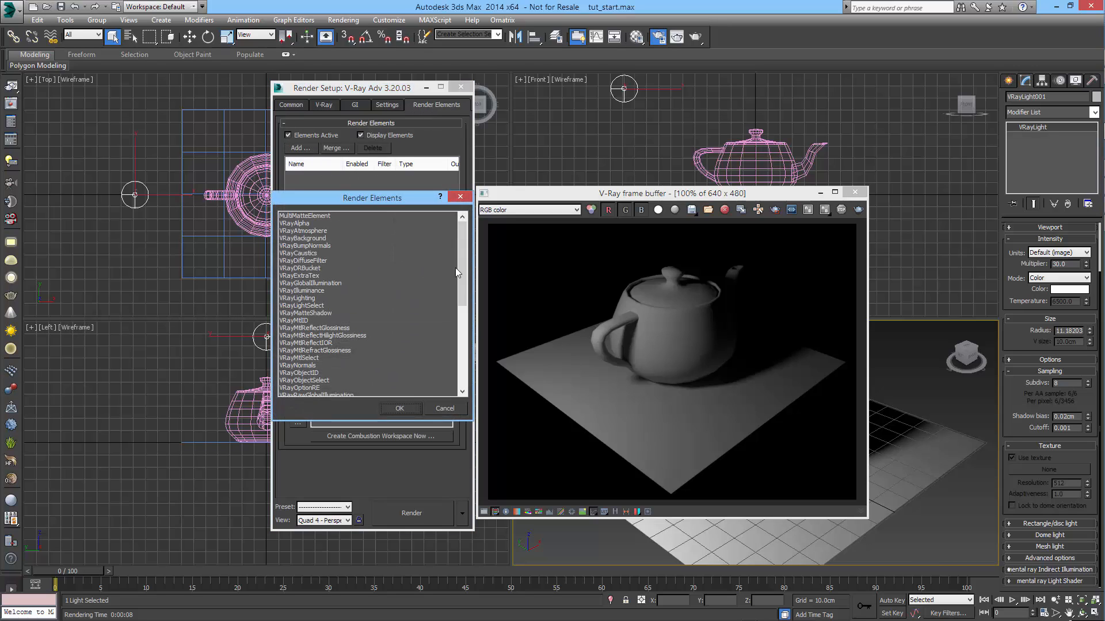
- Add a VRaySampleRate render element, view it, then return to the colour image
scroll(down, 3)
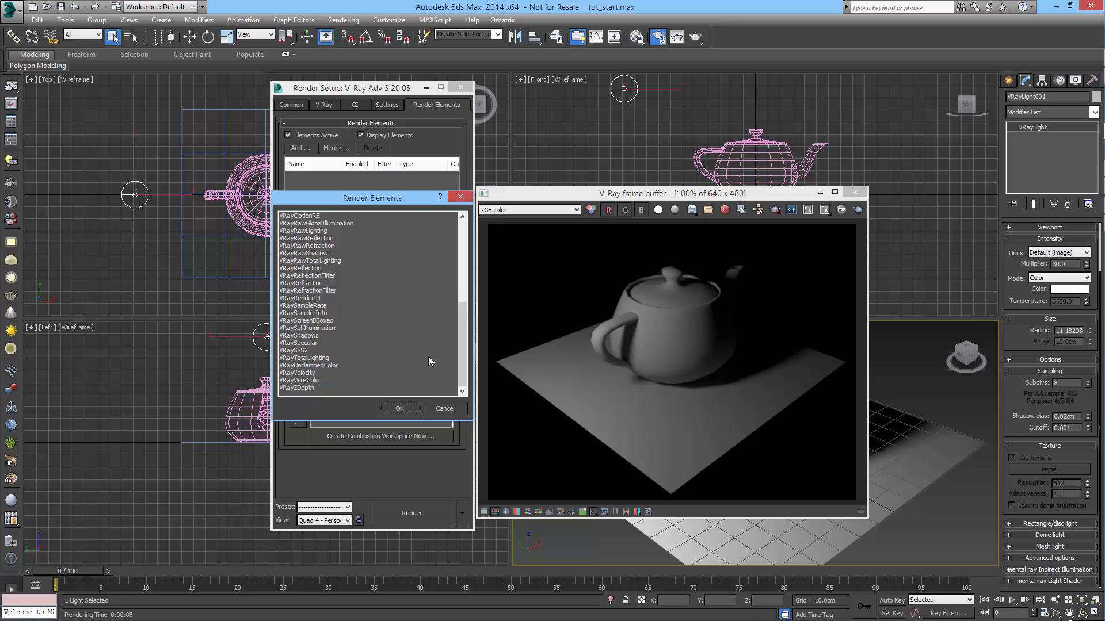
click(305, 306)
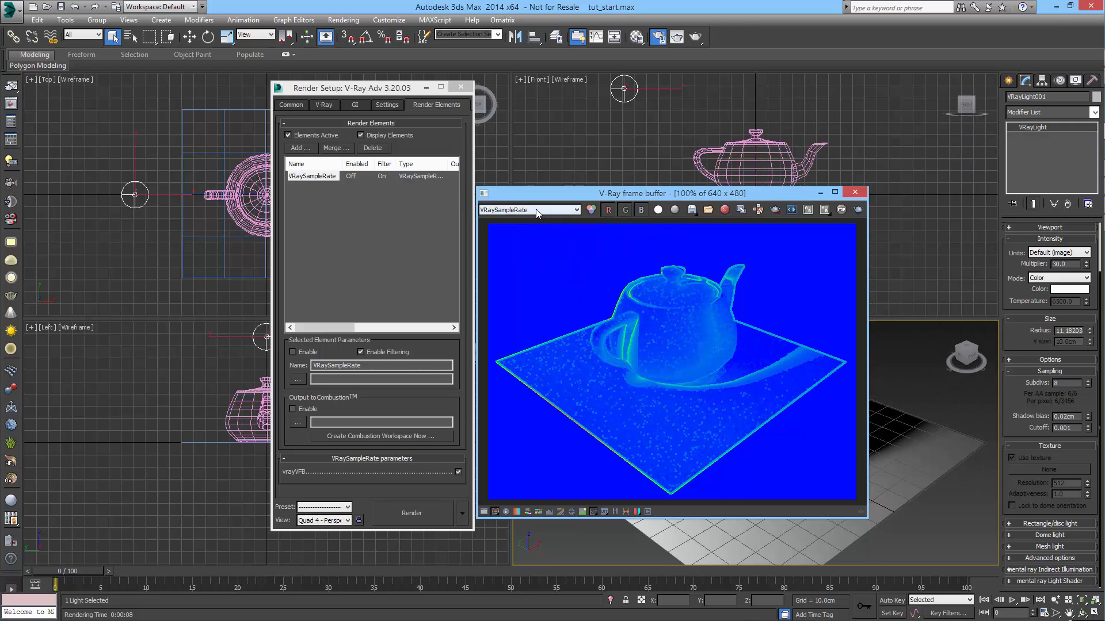
click(528, 209)
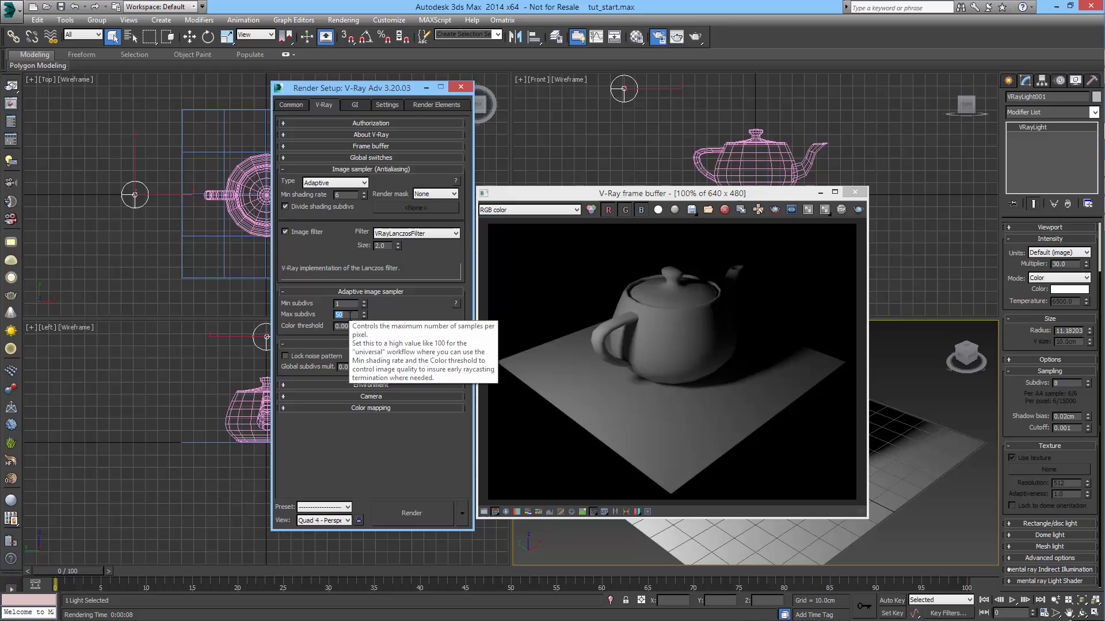
- Set max subdivs 24 and color threshold 0.002, then start a new render
click(366, 317)
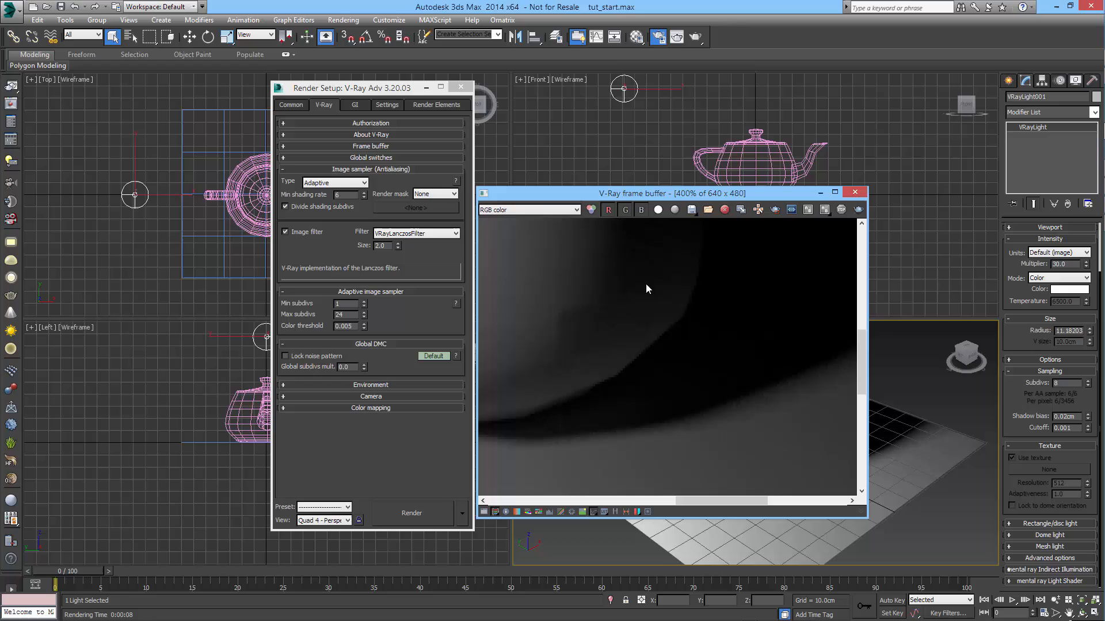
mouse_move(667, 343)
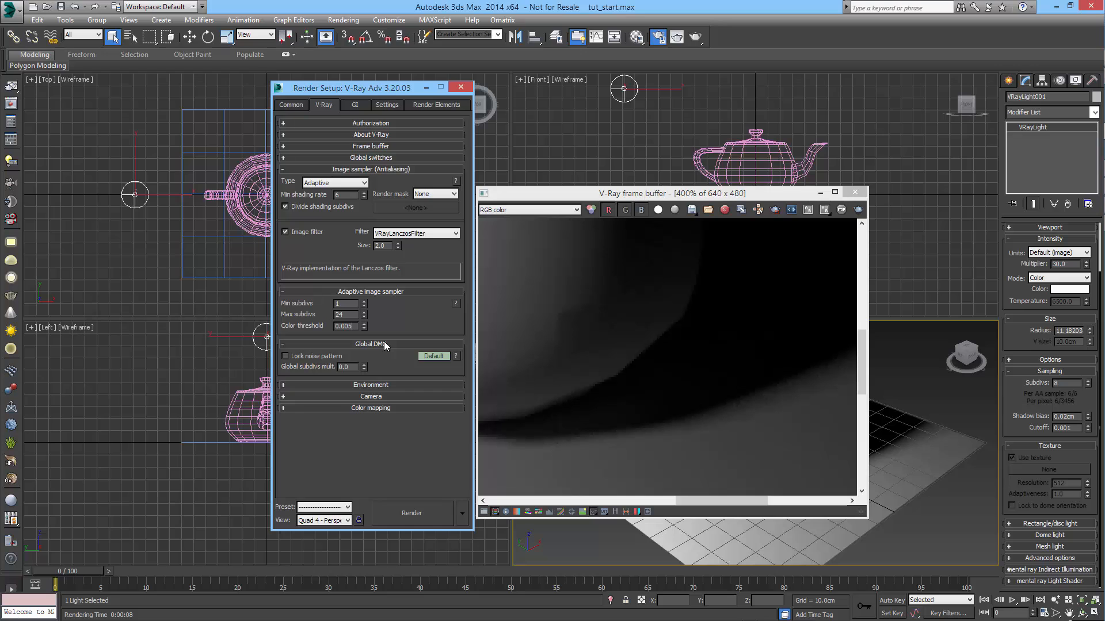
text(0.002)
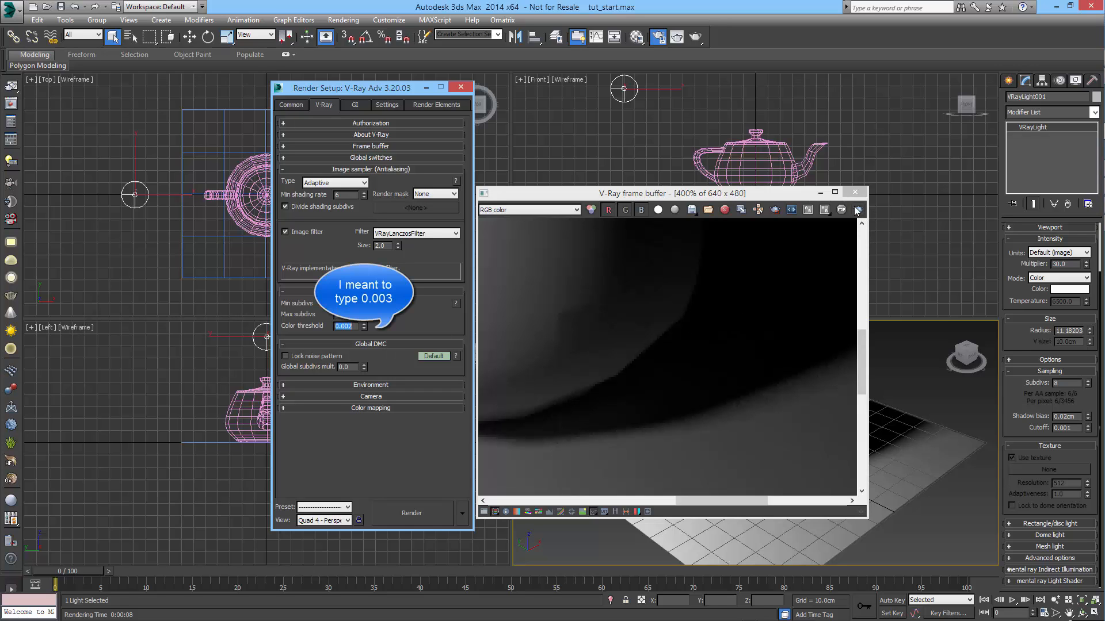
click(411, 512)
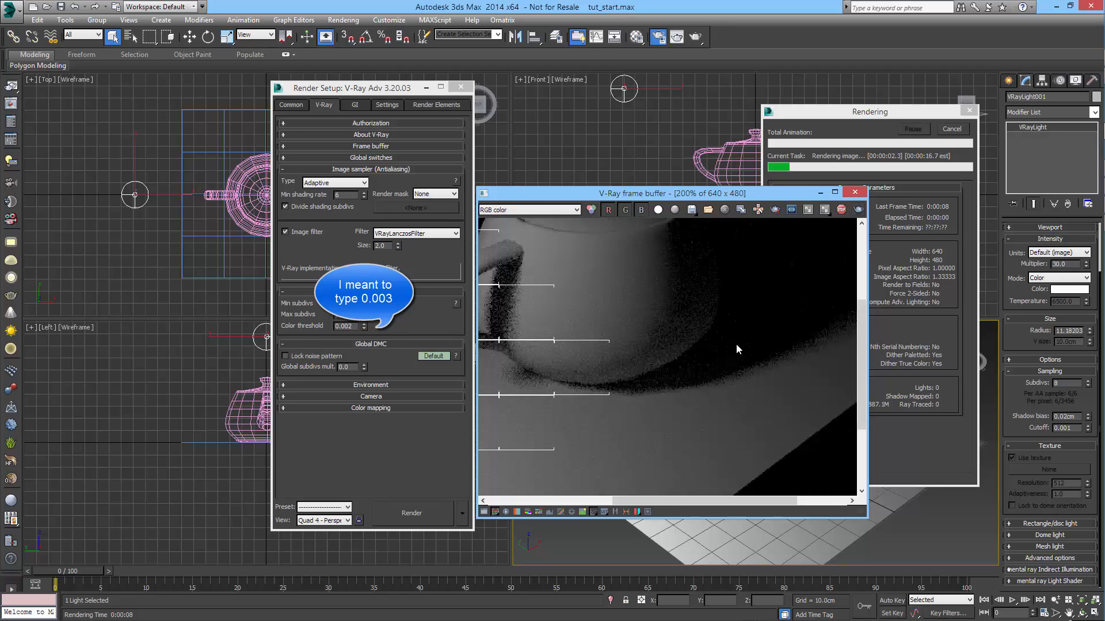
click(529, 210)
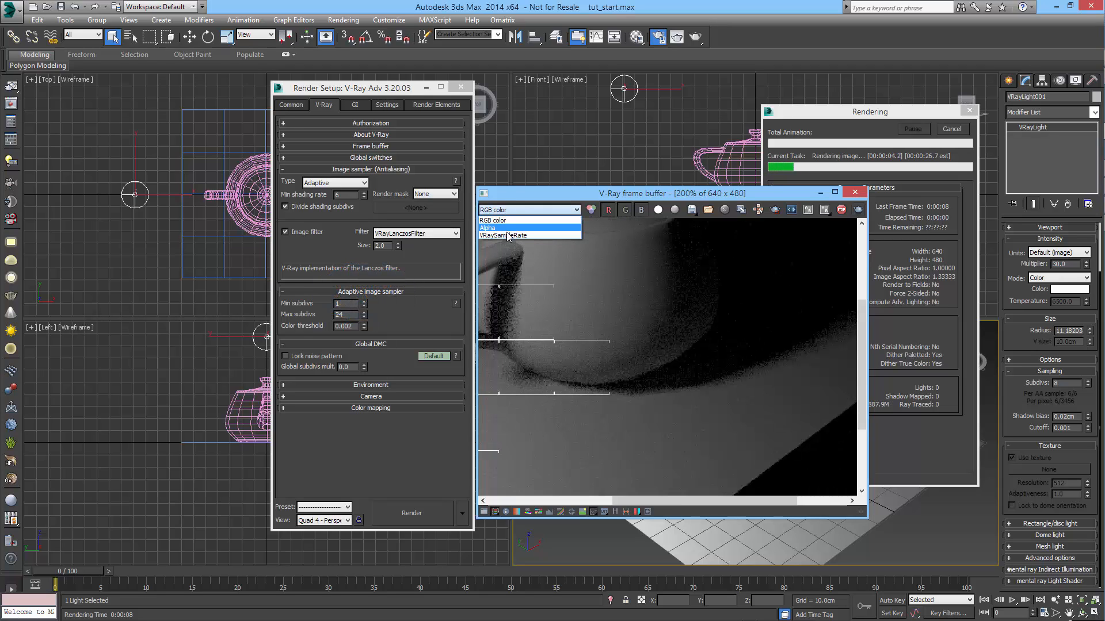
- Switch the frame buffer back to the RGB colour channel to view the finished teapot render at 100%
click(512, 235)
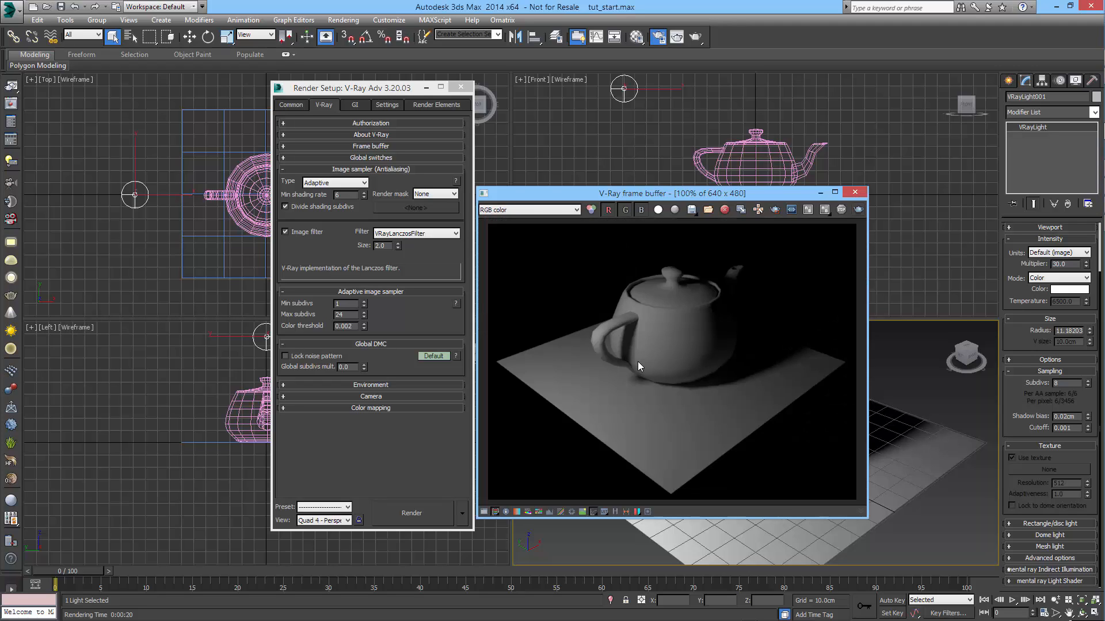
mouse_move(684, 333)
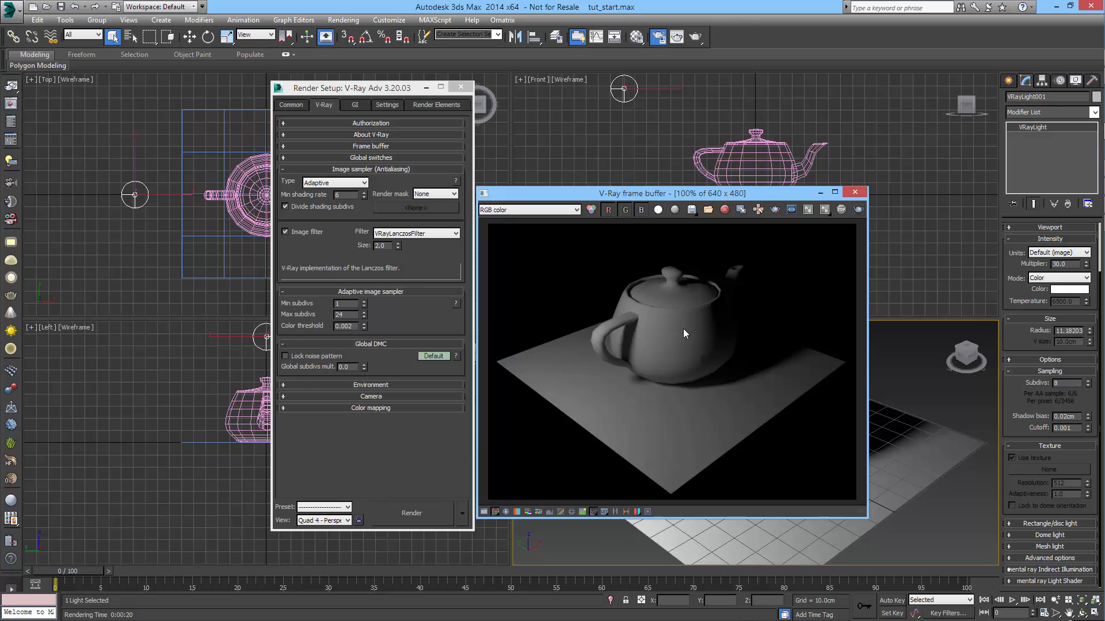
mouse_move(660, 399)
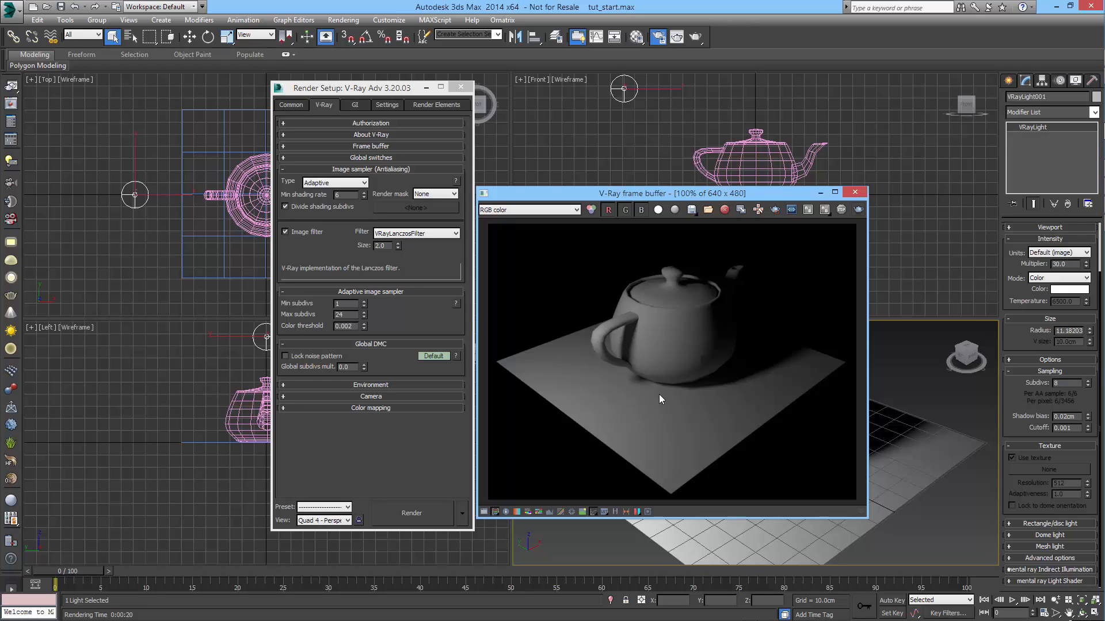
mouse_move(666, 321)
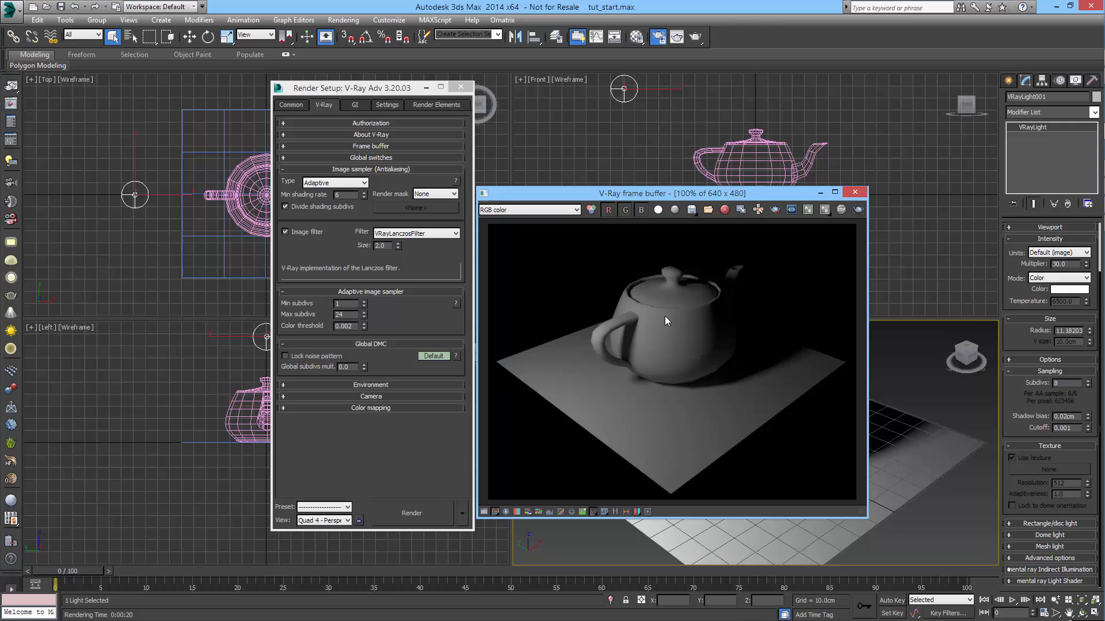
mouse_move(715, 401)
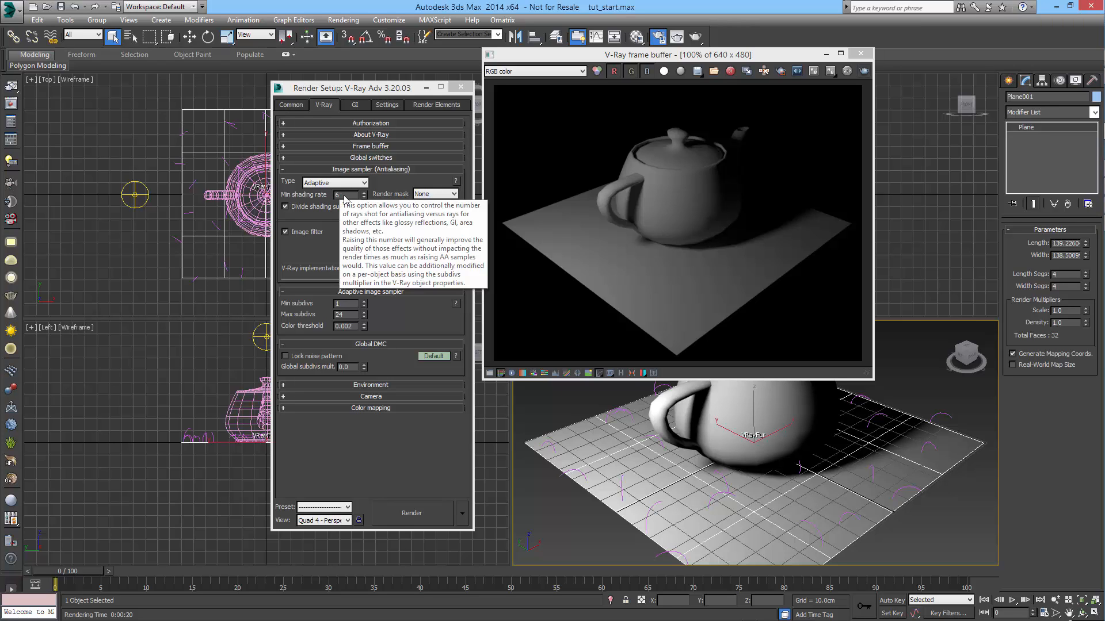
mouse_move(415, 219)
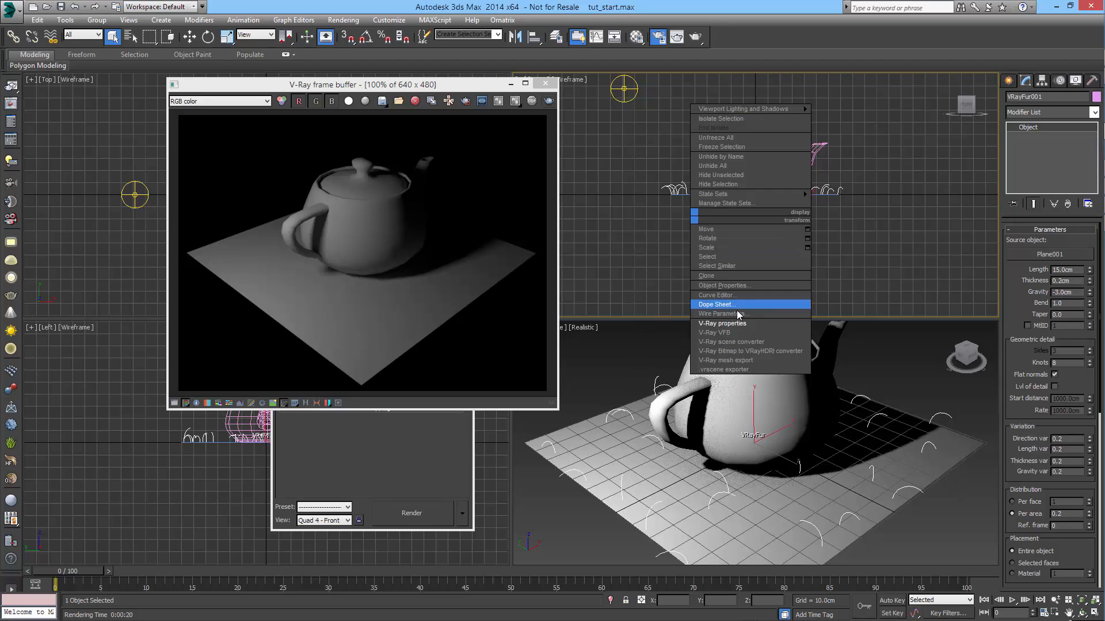
- In VRayFur001's V-Ray object properties, set the subdivs multiplier to 0.0 and close
click(721, 324)
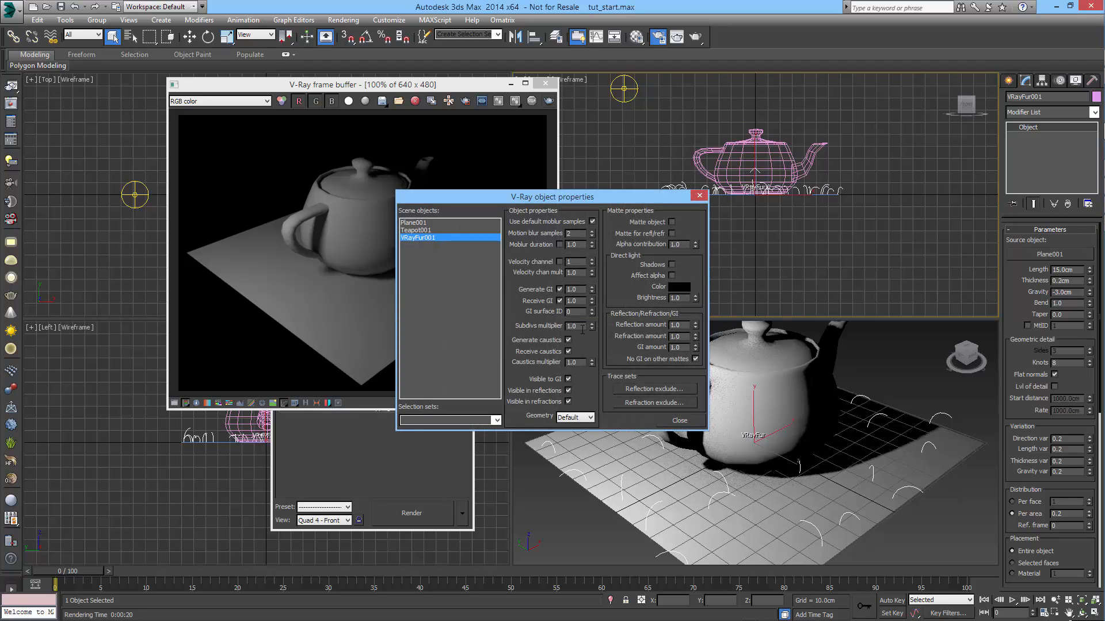
triple_click(572, 325)
text(0)
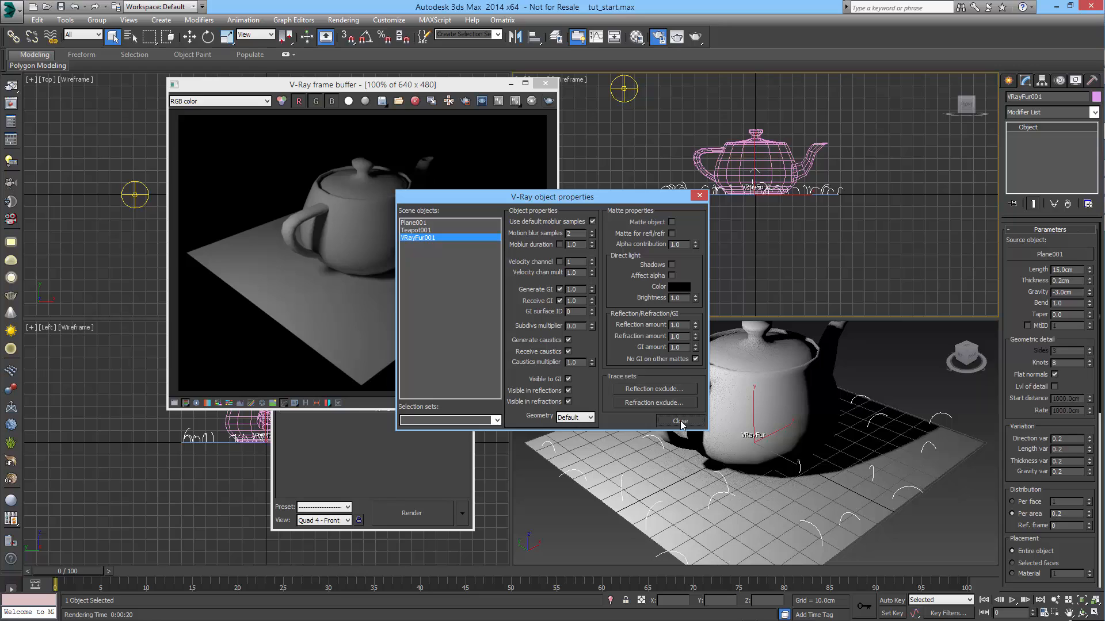
click(679, 420)
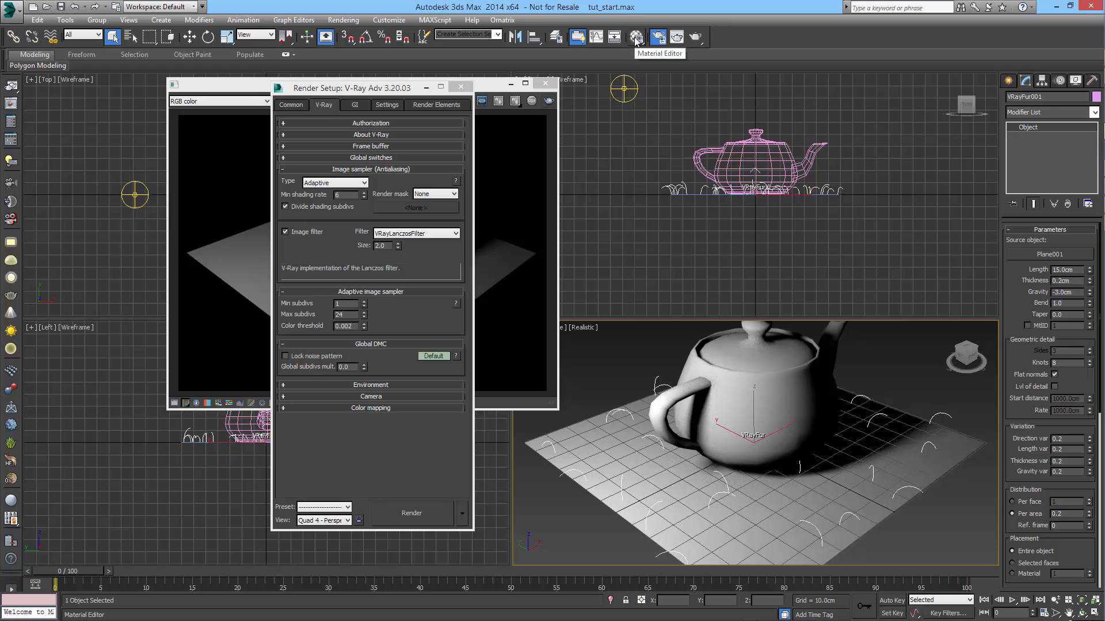
- In the Material Editor, give VRayHairMtl green diffuse, secondary specular and transmission colours
click(635, 37)
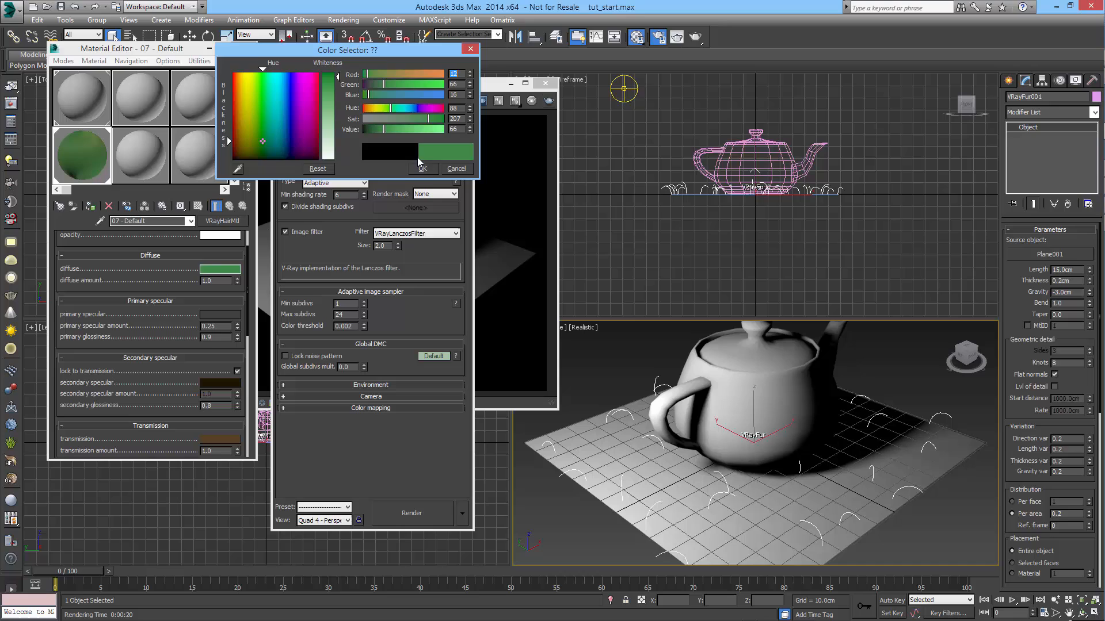
click(421, 168)
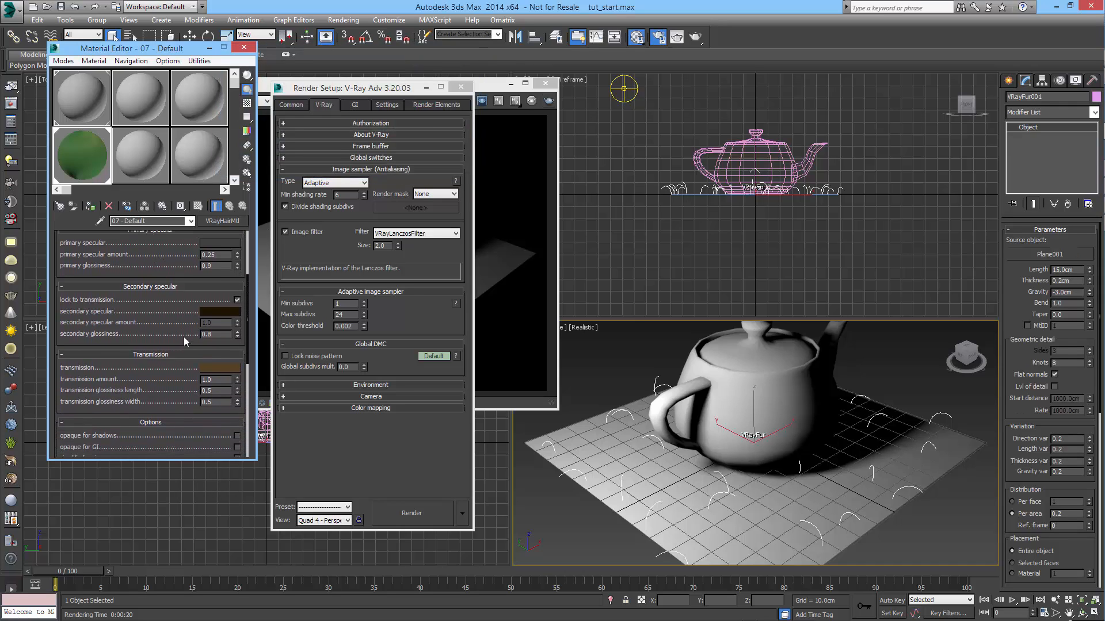
click(219, 311)
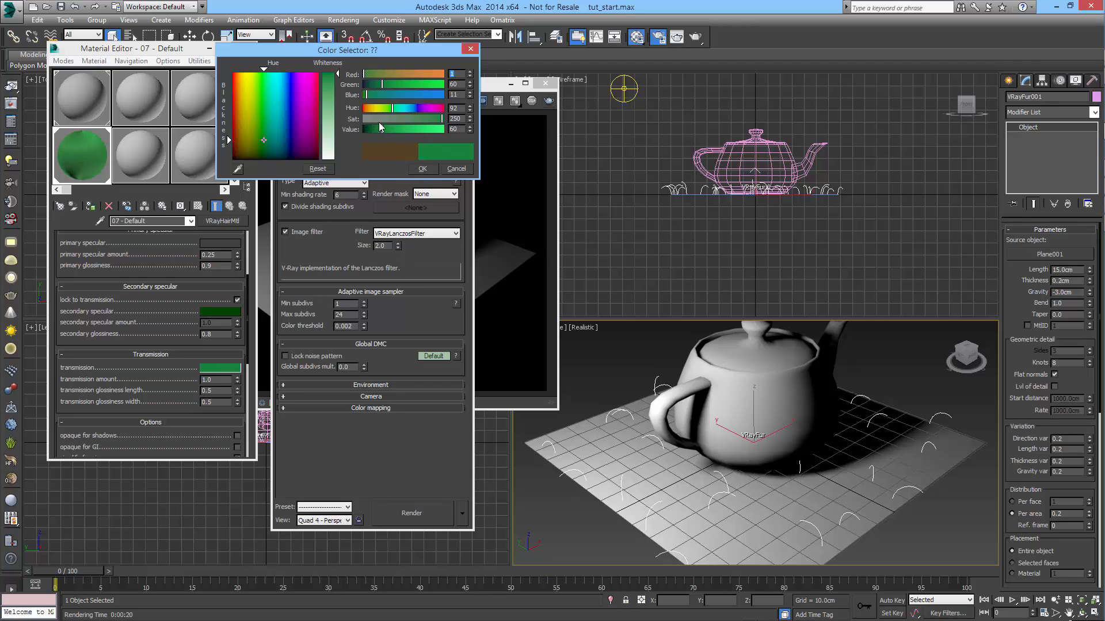
click(421, 168)
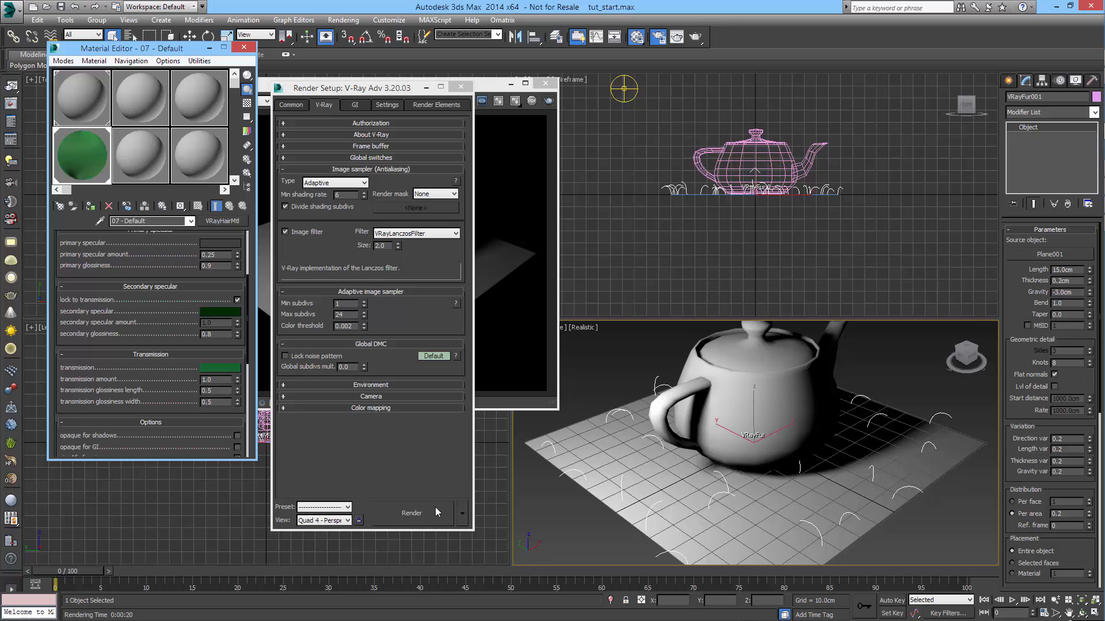
- Render the teapot scene with the green VRayFur grass from Render Setup
click(412, 513)
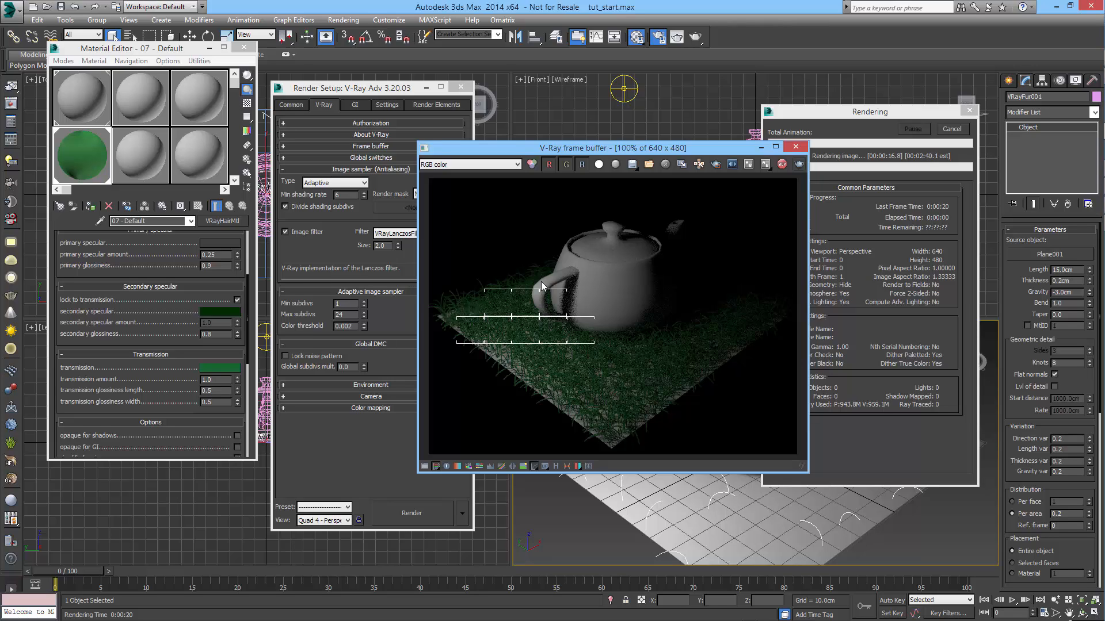
mouse_move(614, 274)
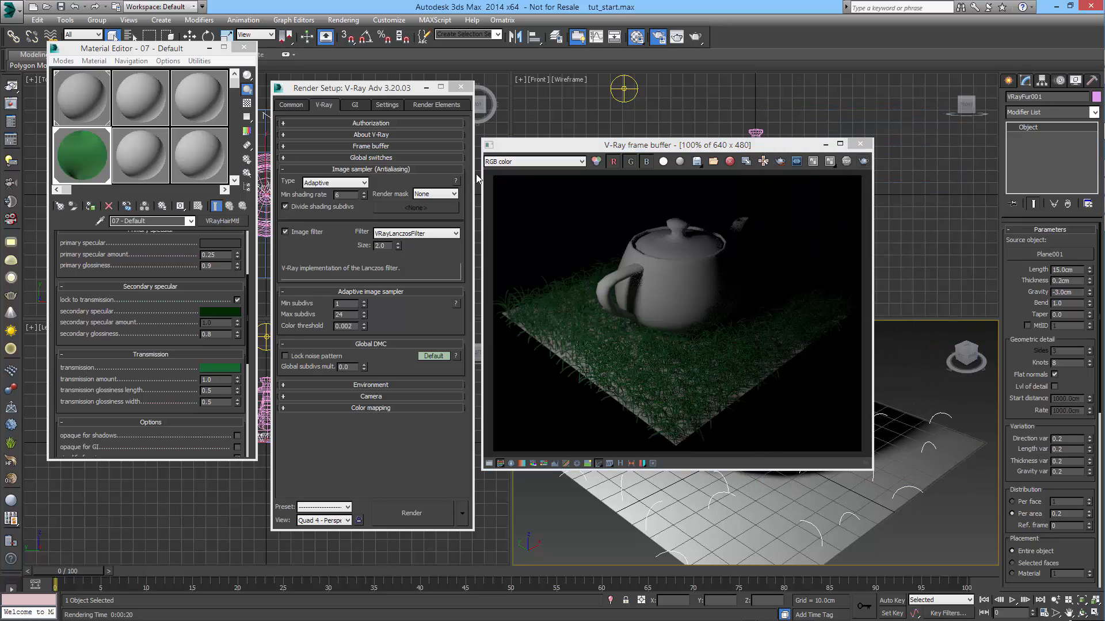
mouse_move(335, 182)
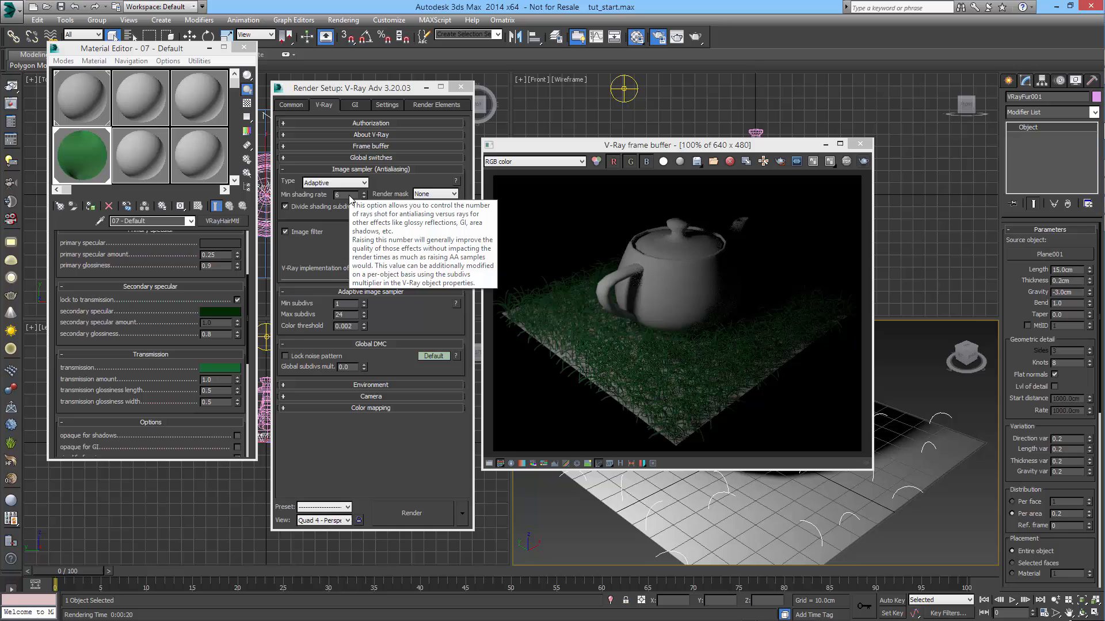
- Set Adaptive image sampler colour threshold to 0.005 and Global DMC subdivs multiplier to 0.0
click(355, 197)
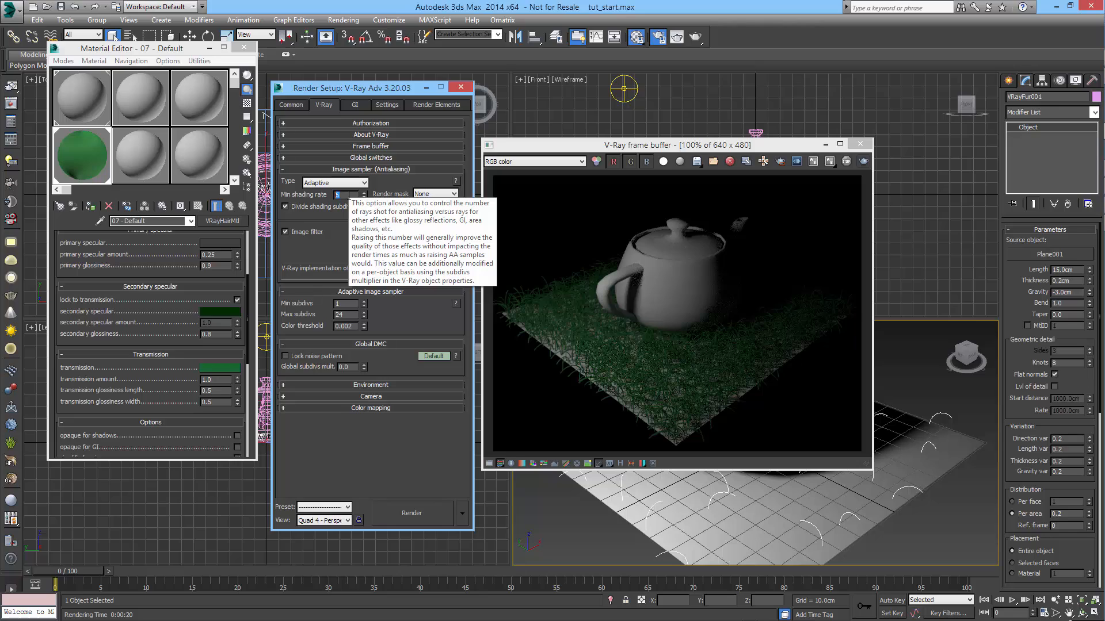
click(346, 191)
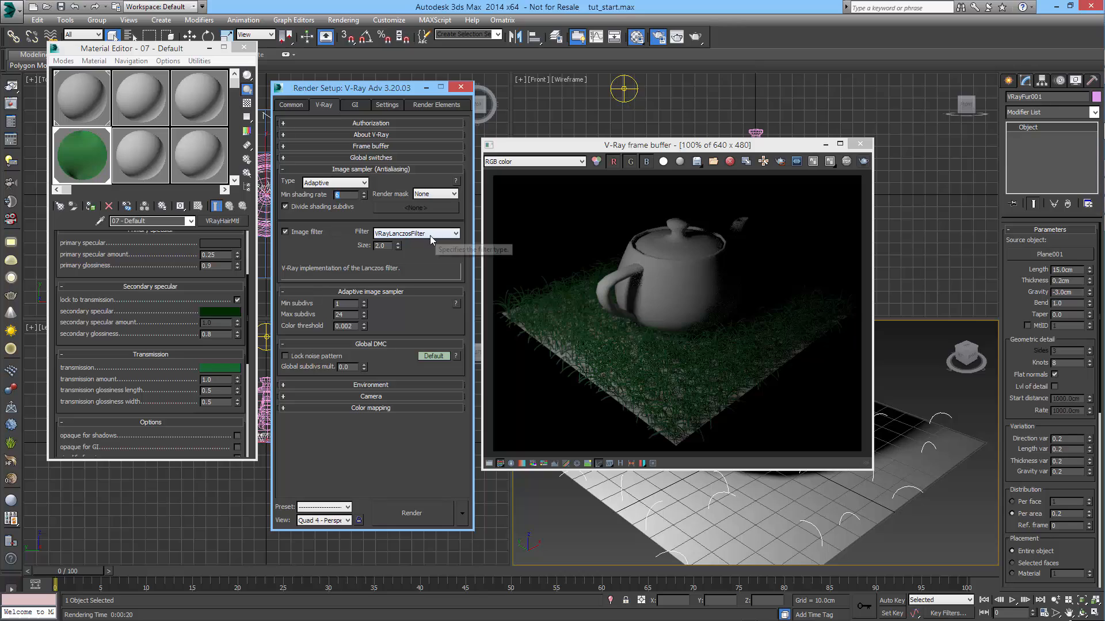
mouse_move(381, 245)
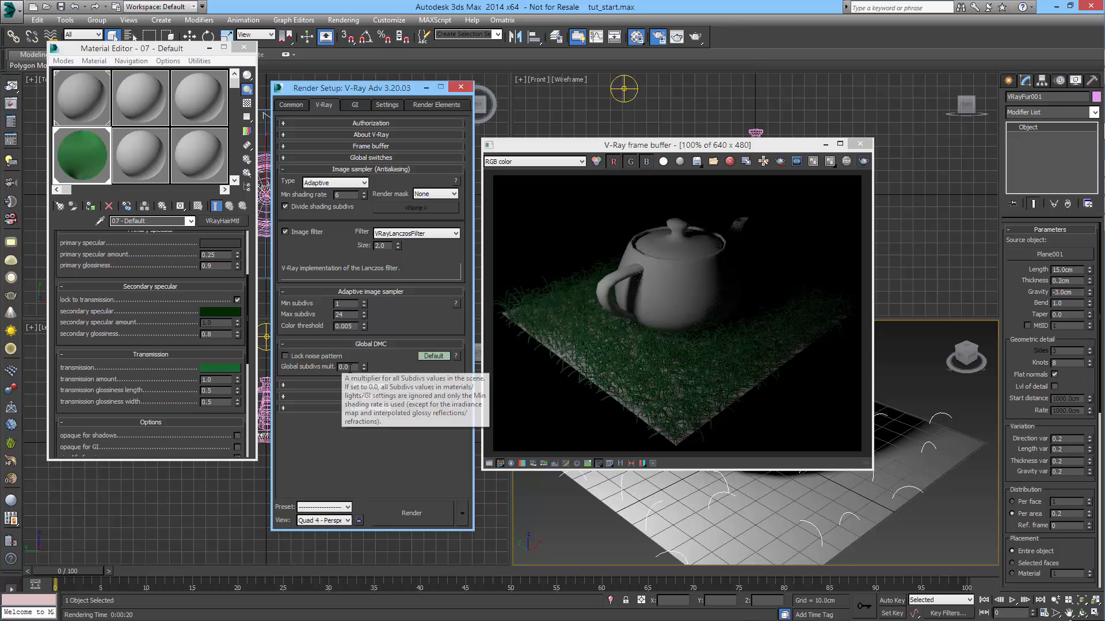
click(342, 367)
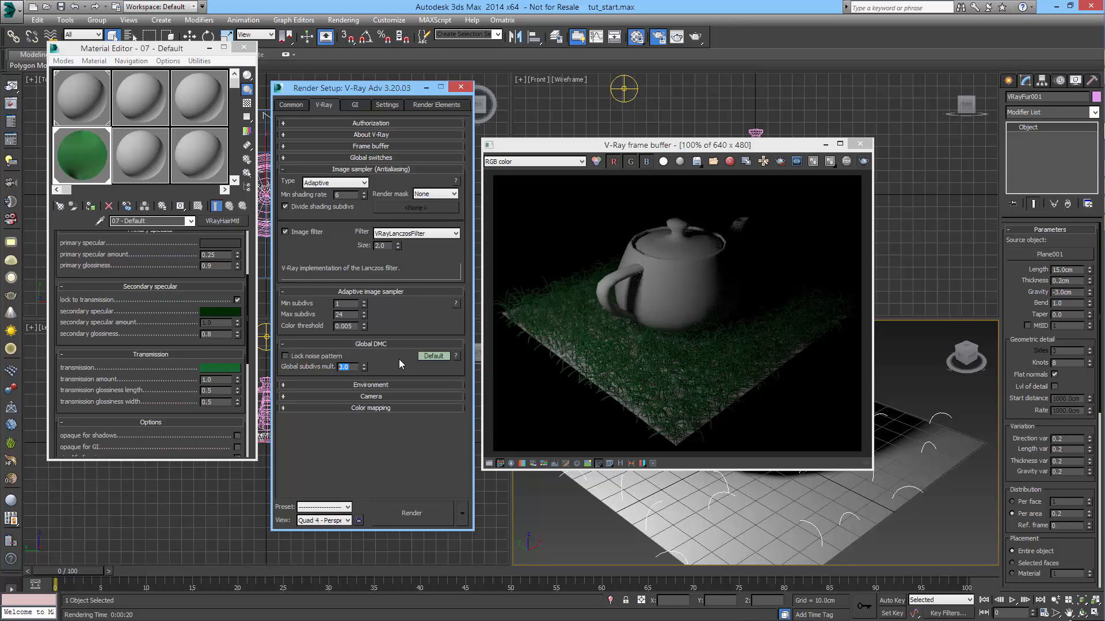
text(0.0)
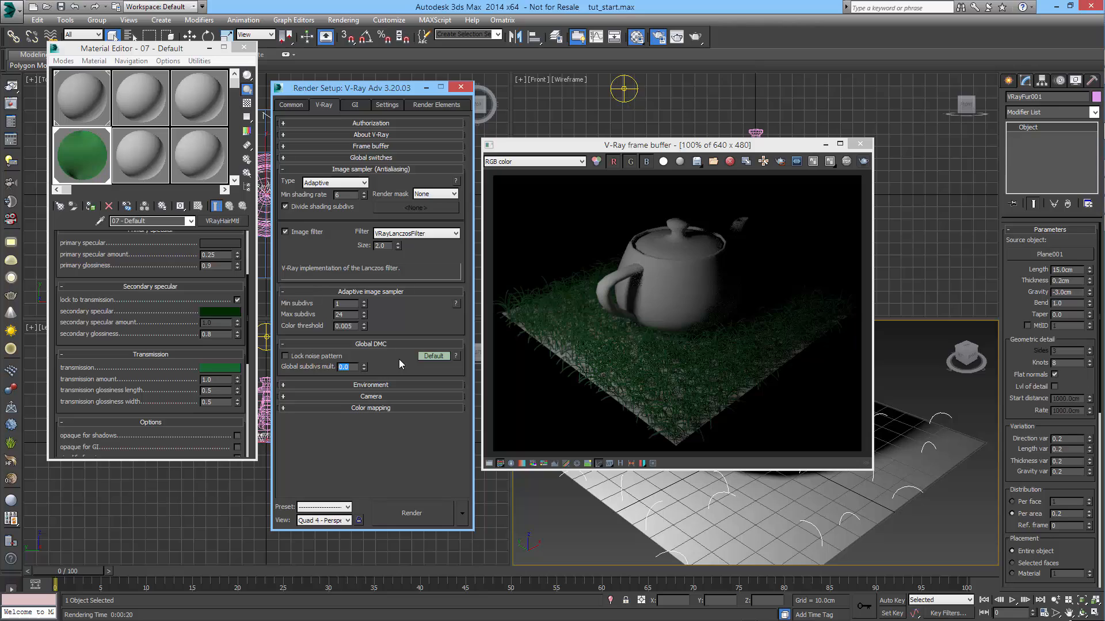
mouse_move(379, 436)
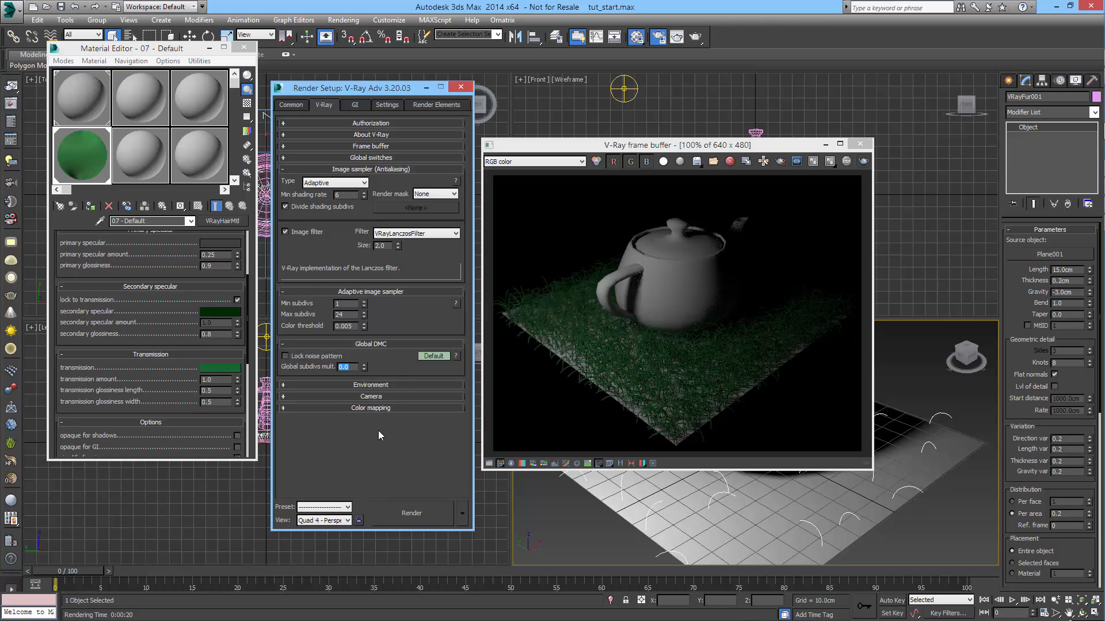
mouse_move(408, 470)
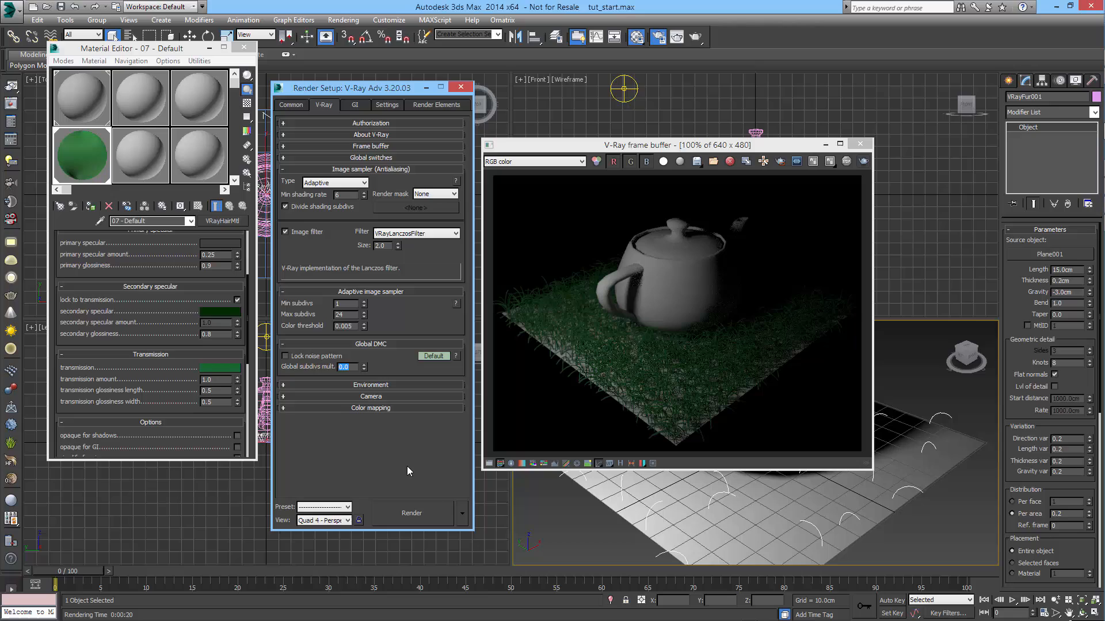